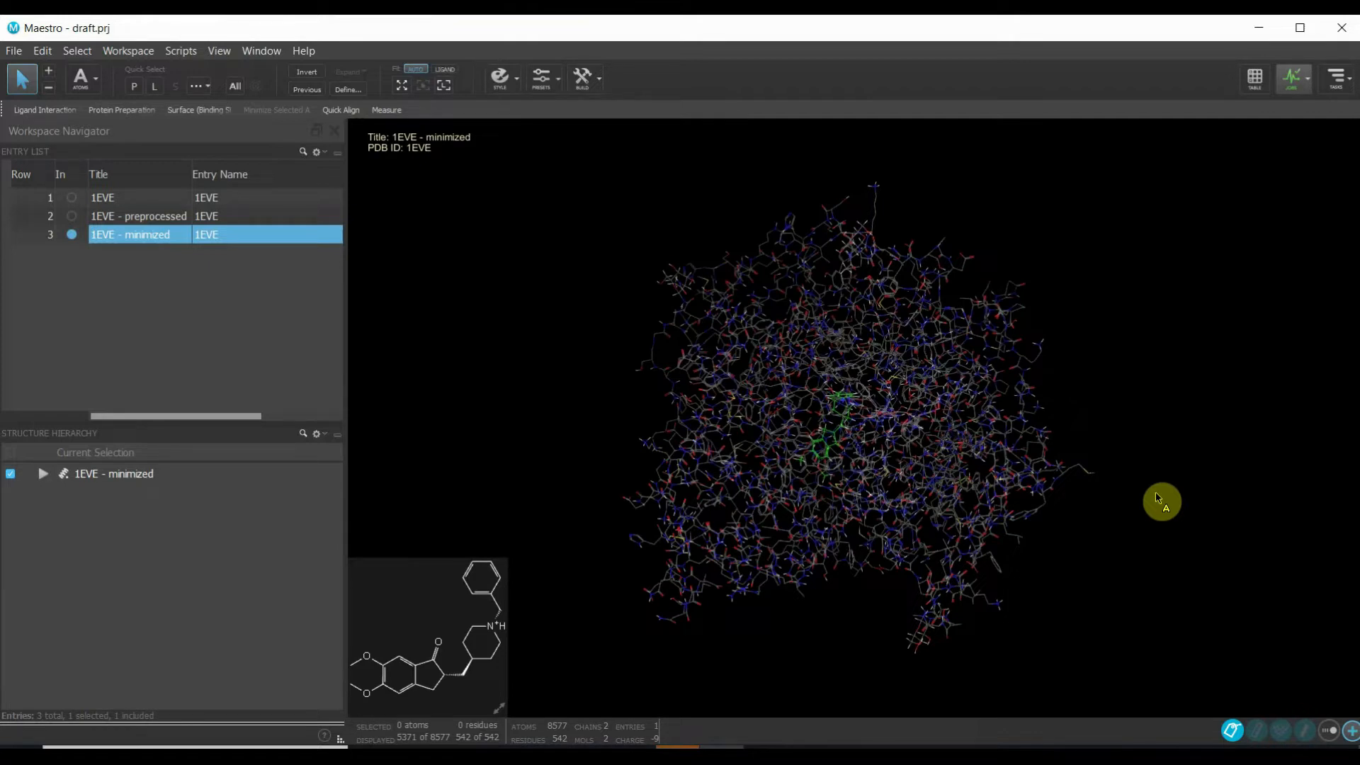
pyautogui.moveTo(834, 297)
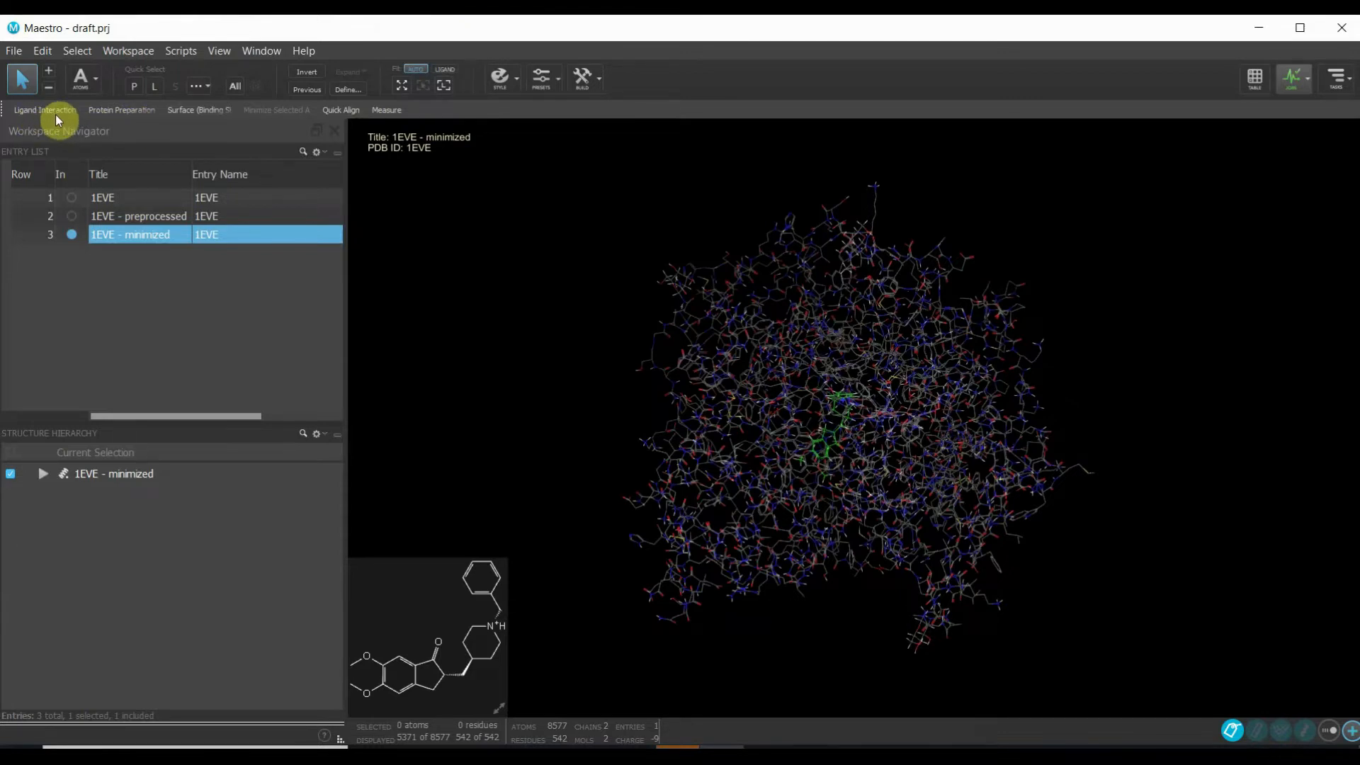
# - Show the 1EVE Ligand Interaction Diagram and maximize its 2D Workspace window
pyautogui.click(44, 109)
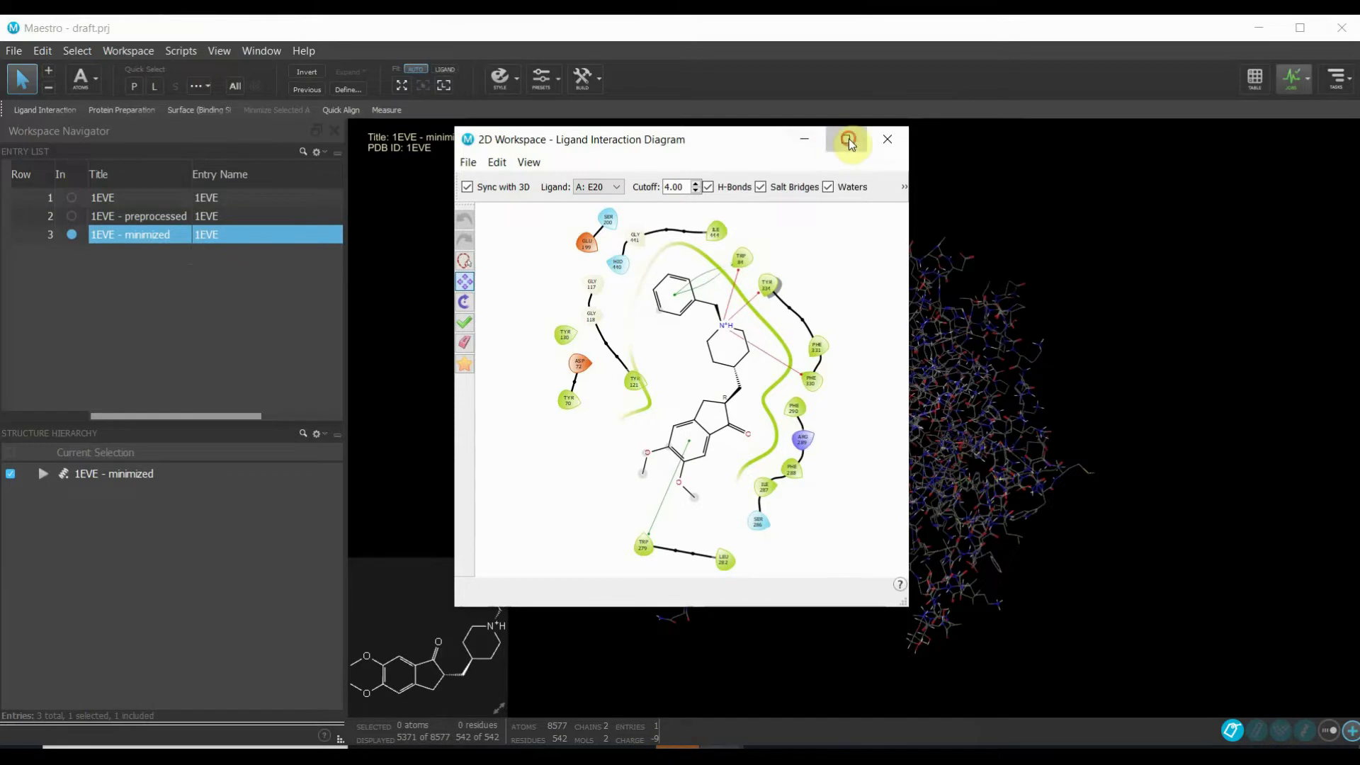
pyautogui.click(848, 139)
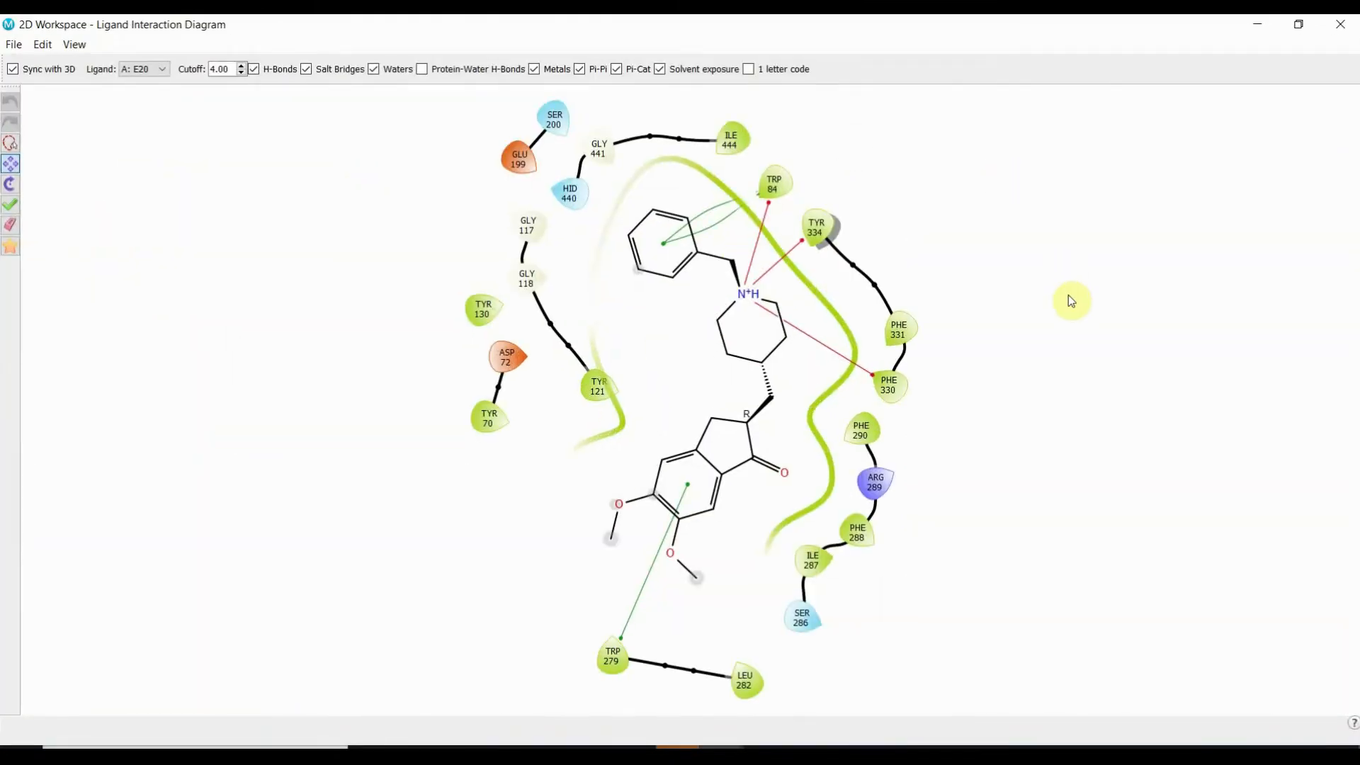
# - Browse the View menu of the Ligand Interaction Diagram window
pyautogui.click(74, 44)
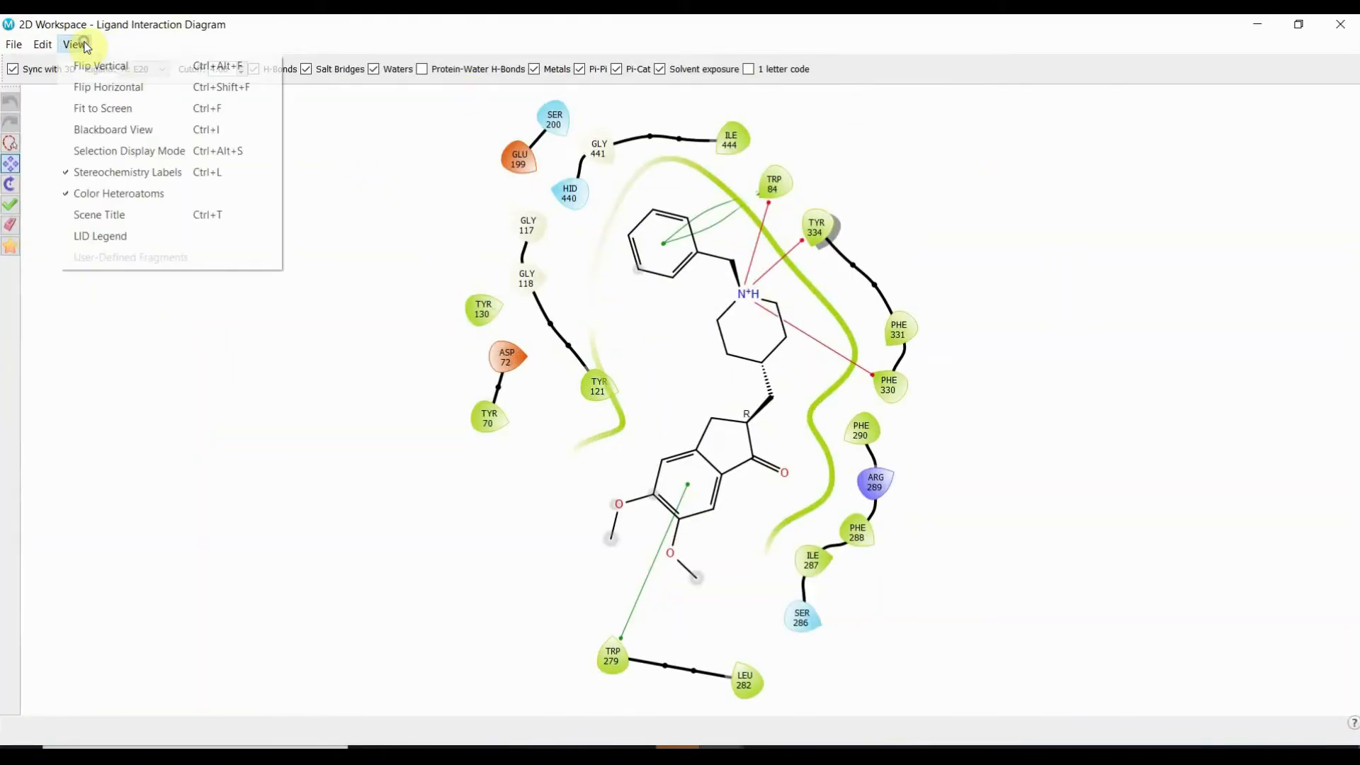
pyautogui.moveTo(100, 236)
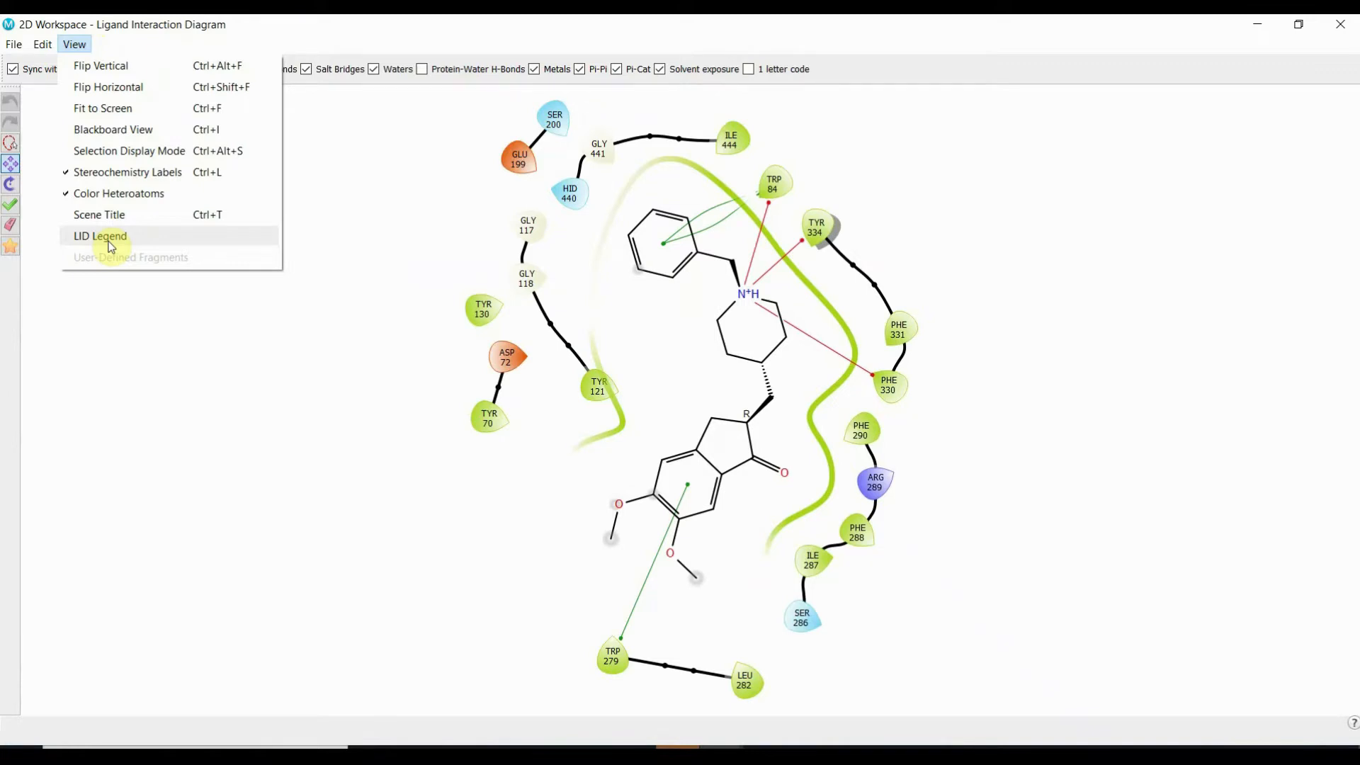
# - Display the LID Legend for residue colours and interaction line types under the diagram
pyautogui.click(100, 235)
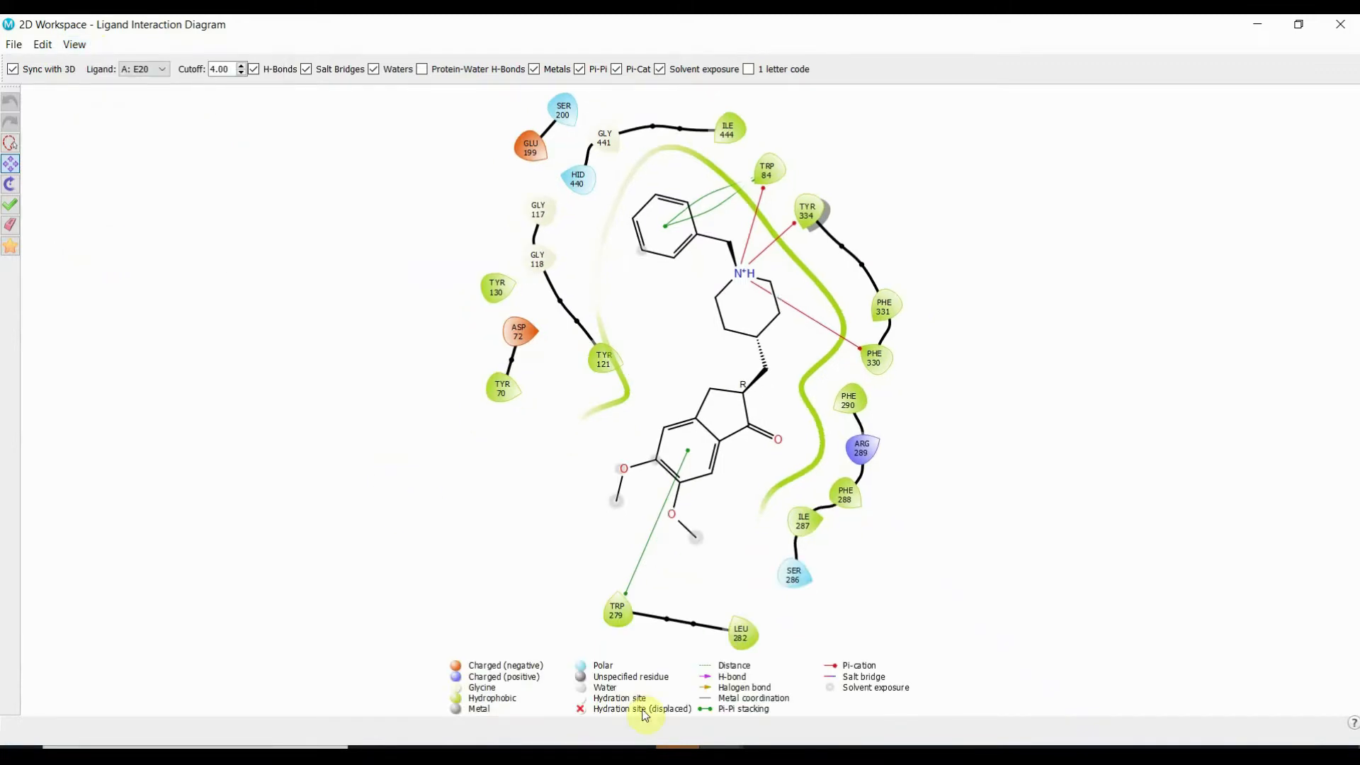
pyautogui.moveTo(702, 722)
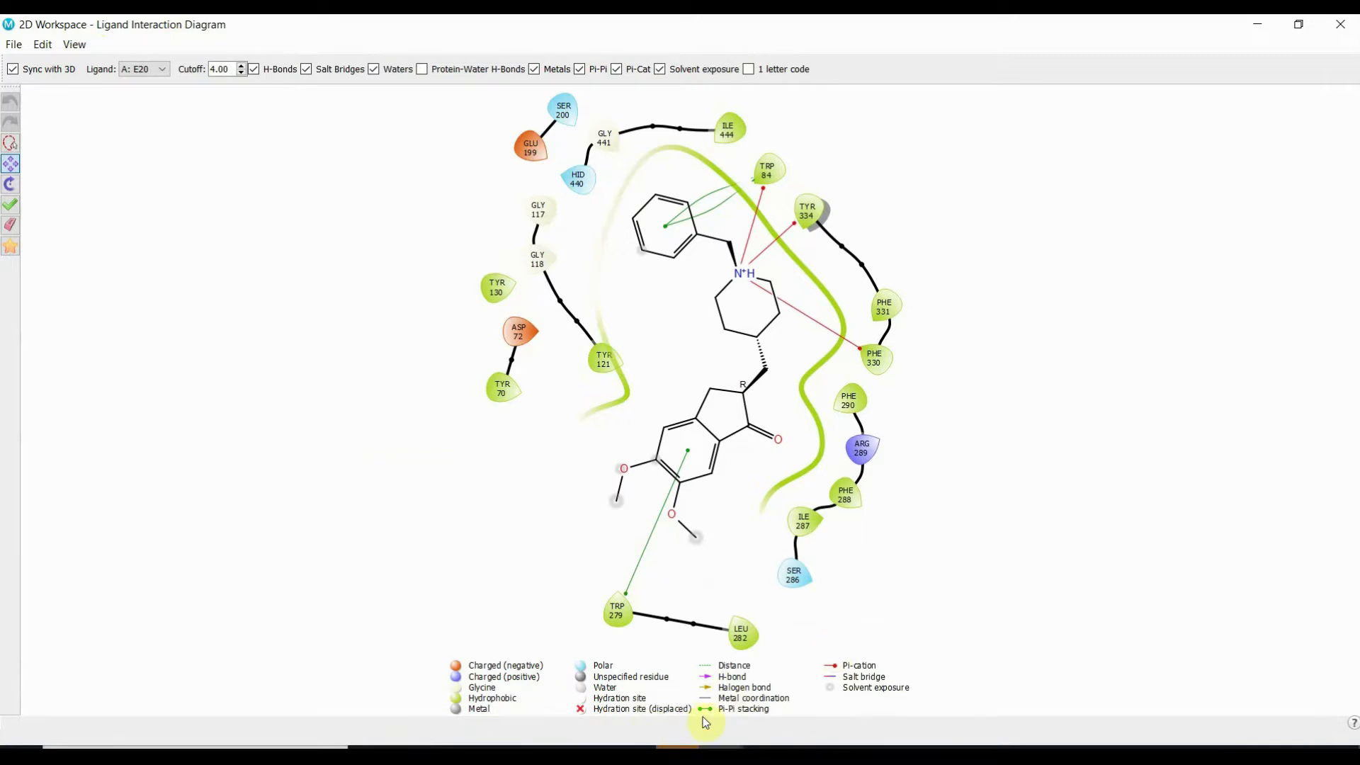
pyautogui.moveTo(841, 645)
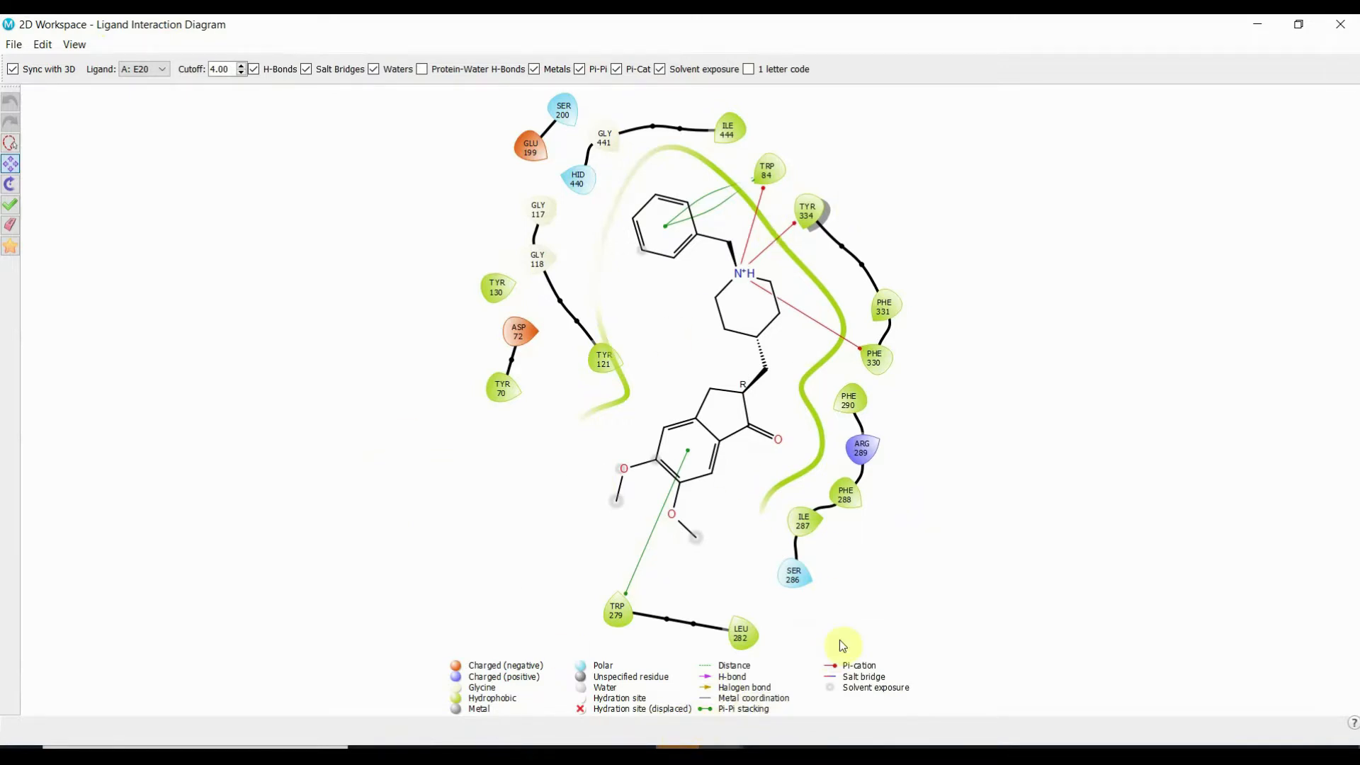
pyautogui.moveTo(906, 495)
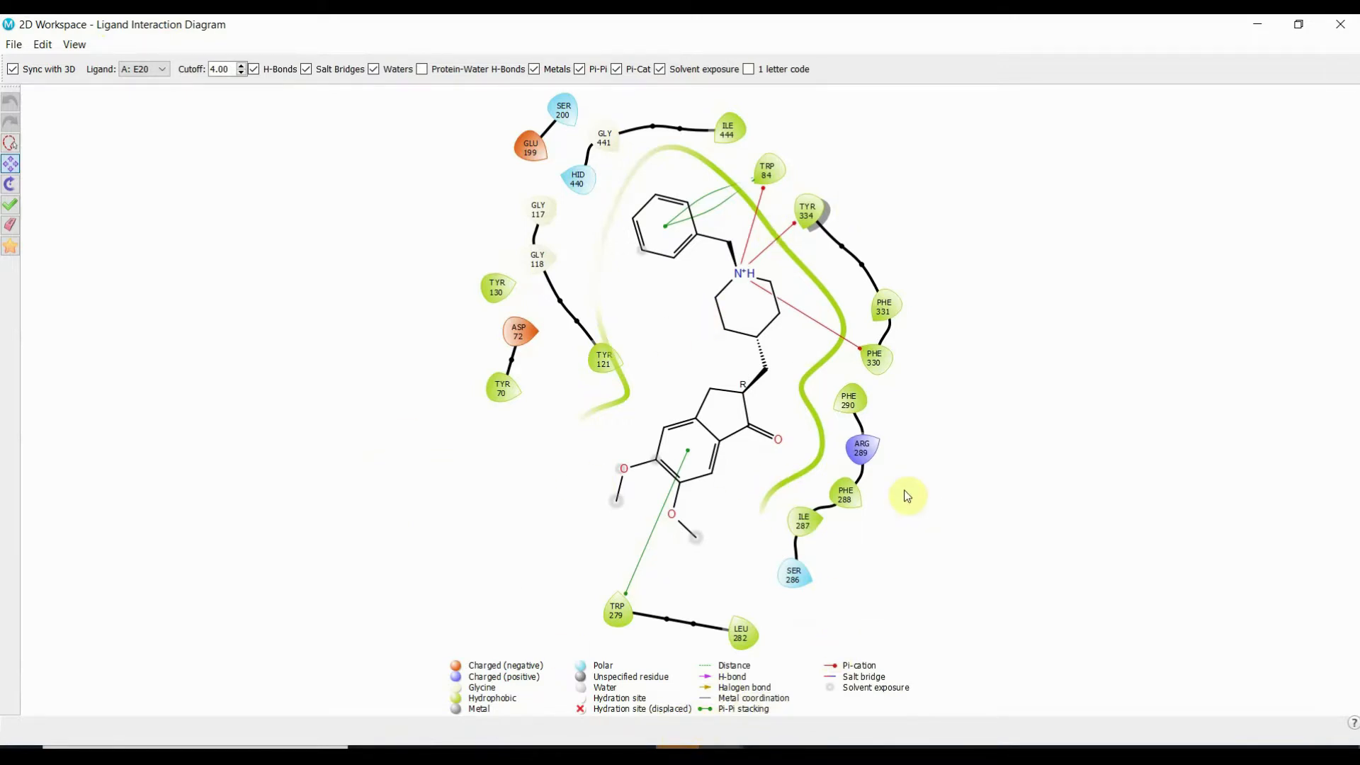
pyautogui.moveTo(903, 542)
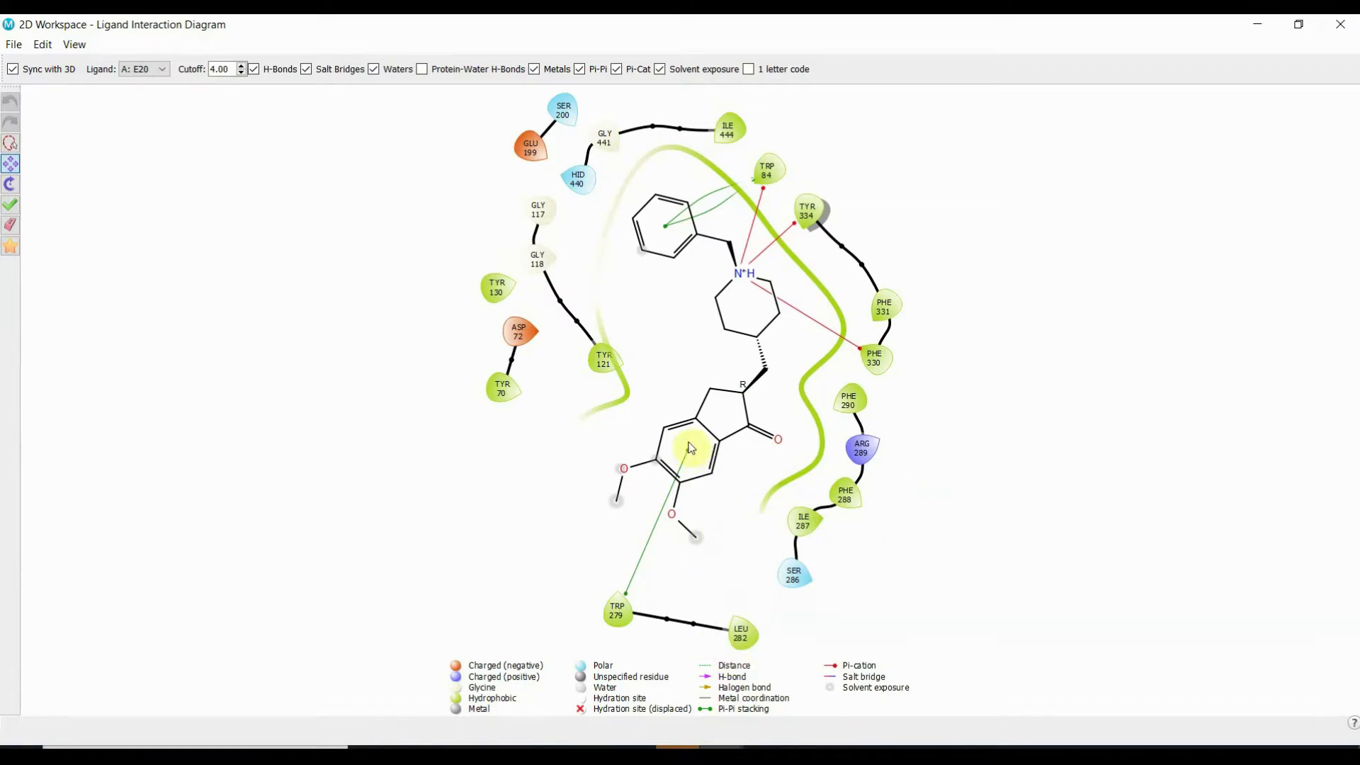
pyautogui.moveTo(699, 467)
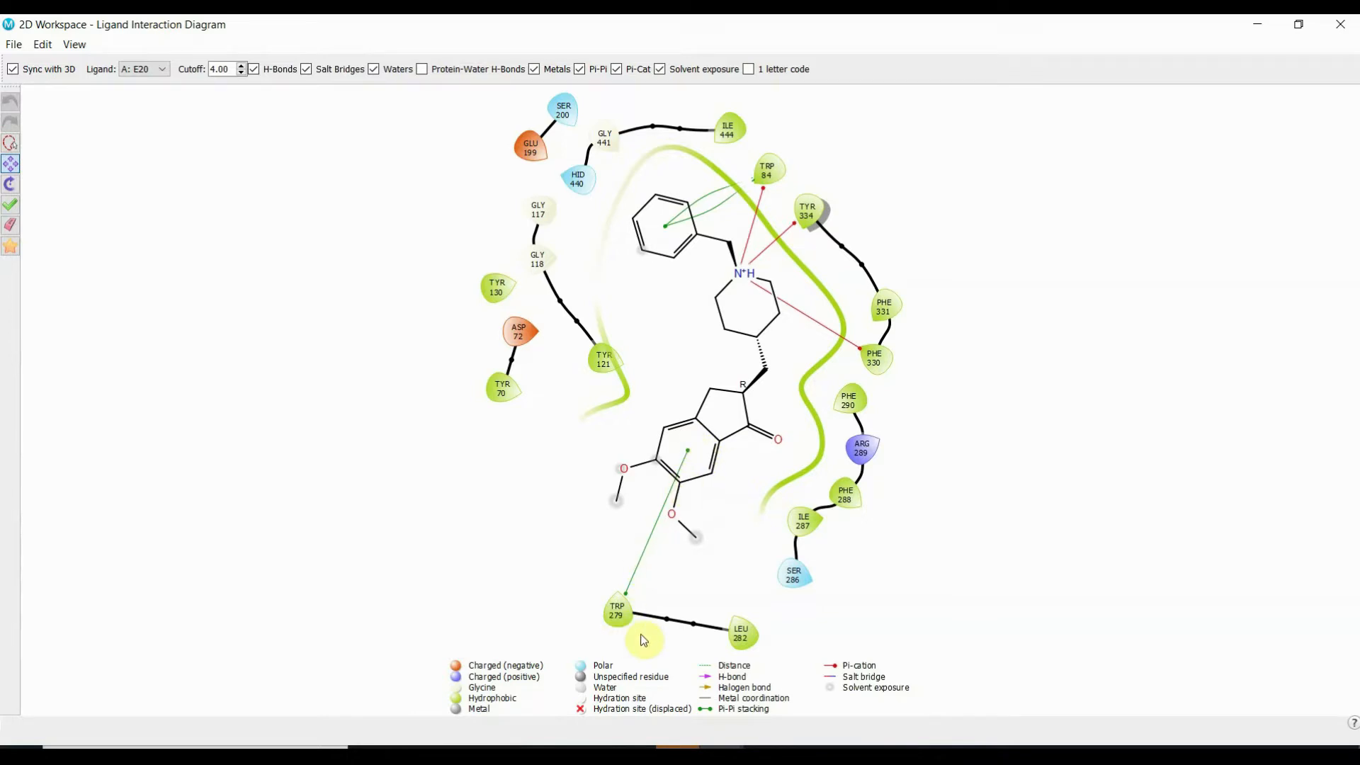
pyautogui.moveTo(617, 641)
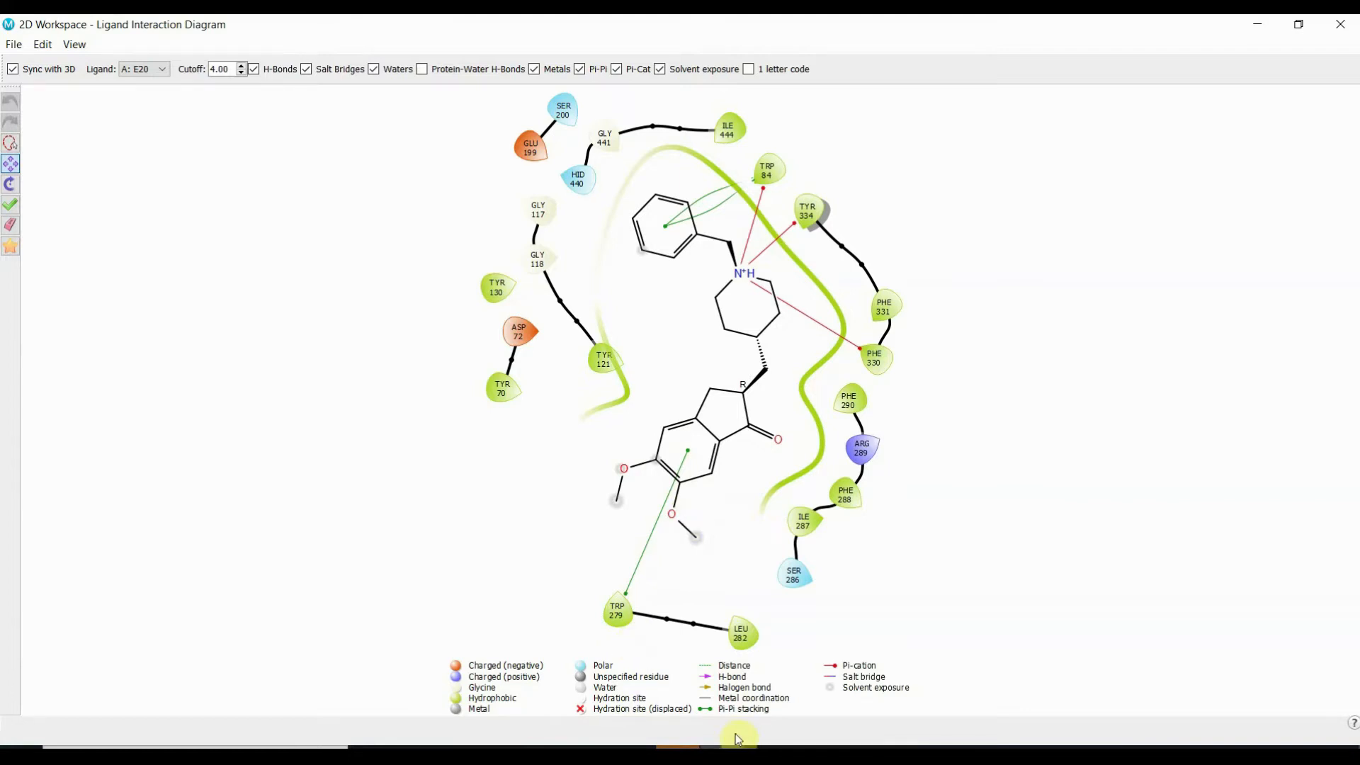
pyautogui.moveTo(772, 734)
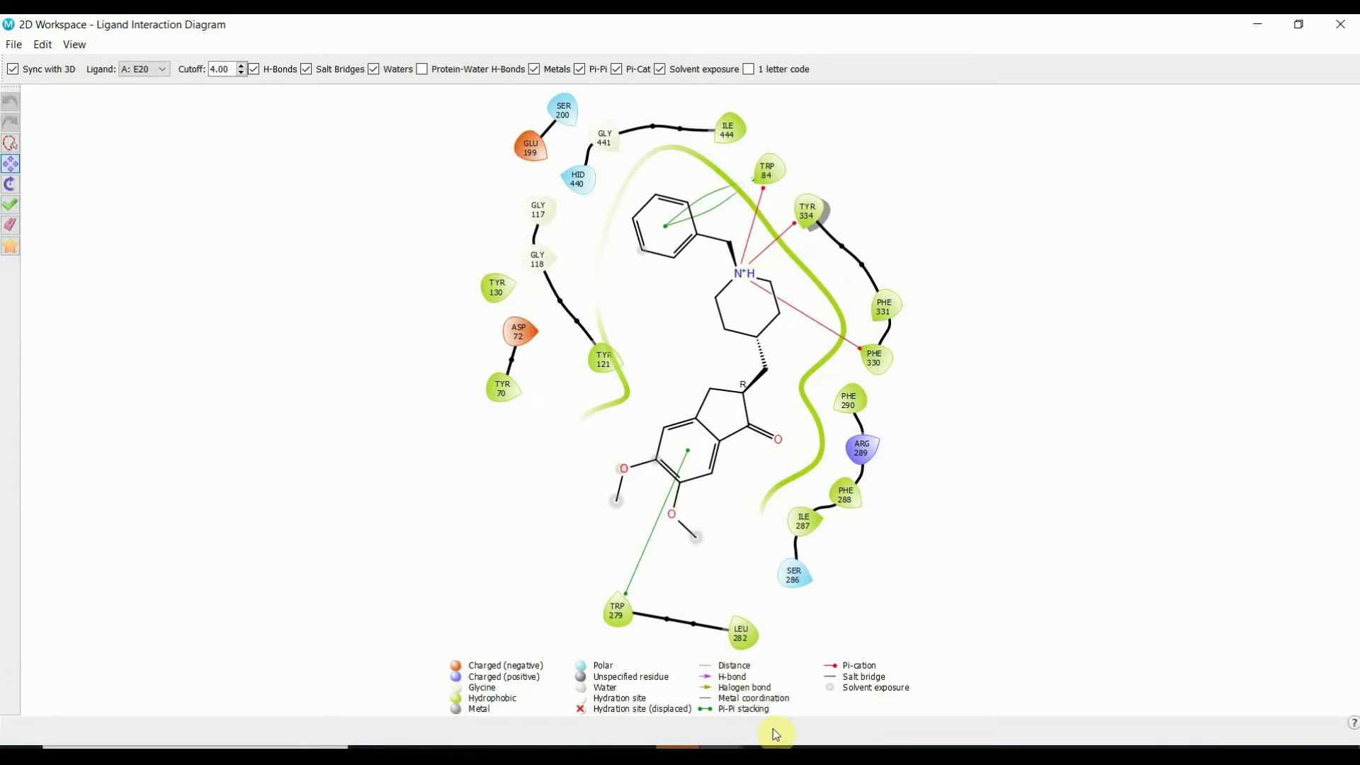
pyautogui.moveTo(774, 723)
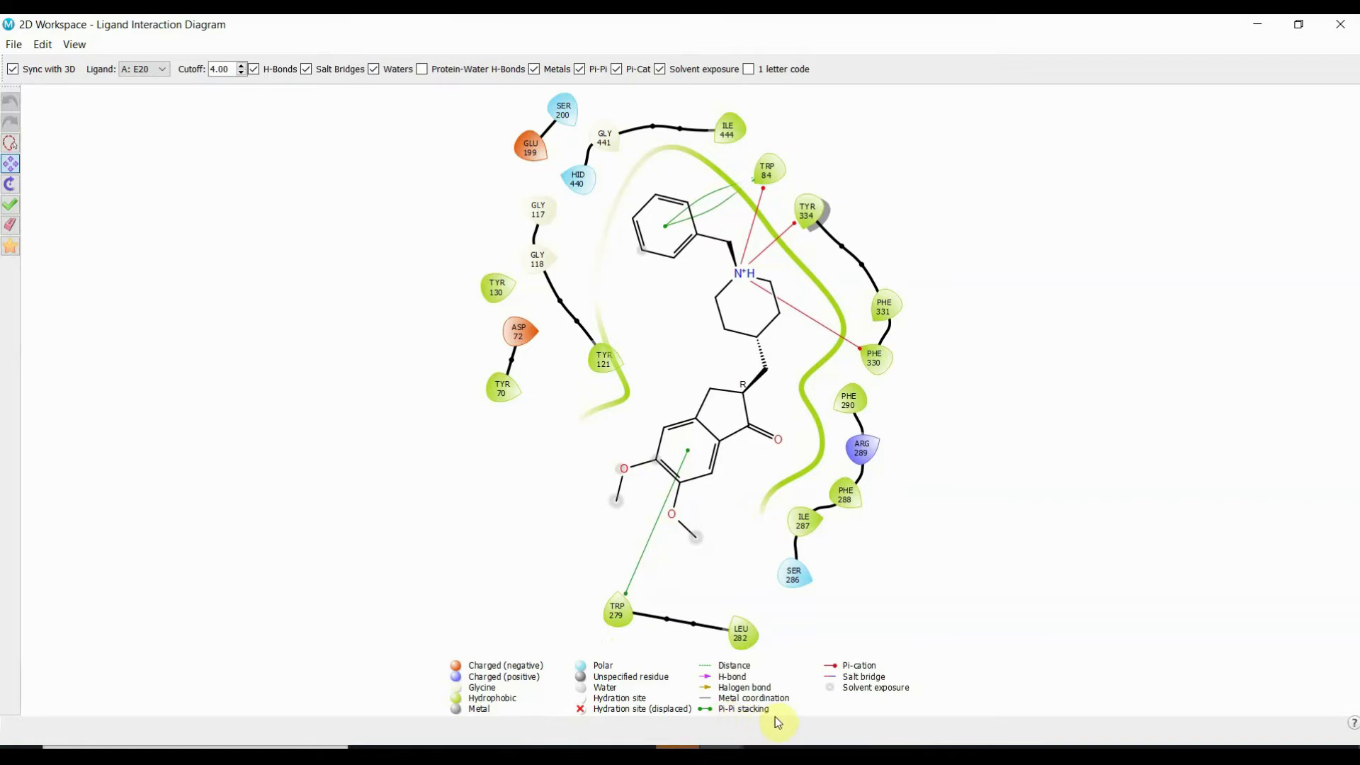
pyautogui.moveTo(790, 339)
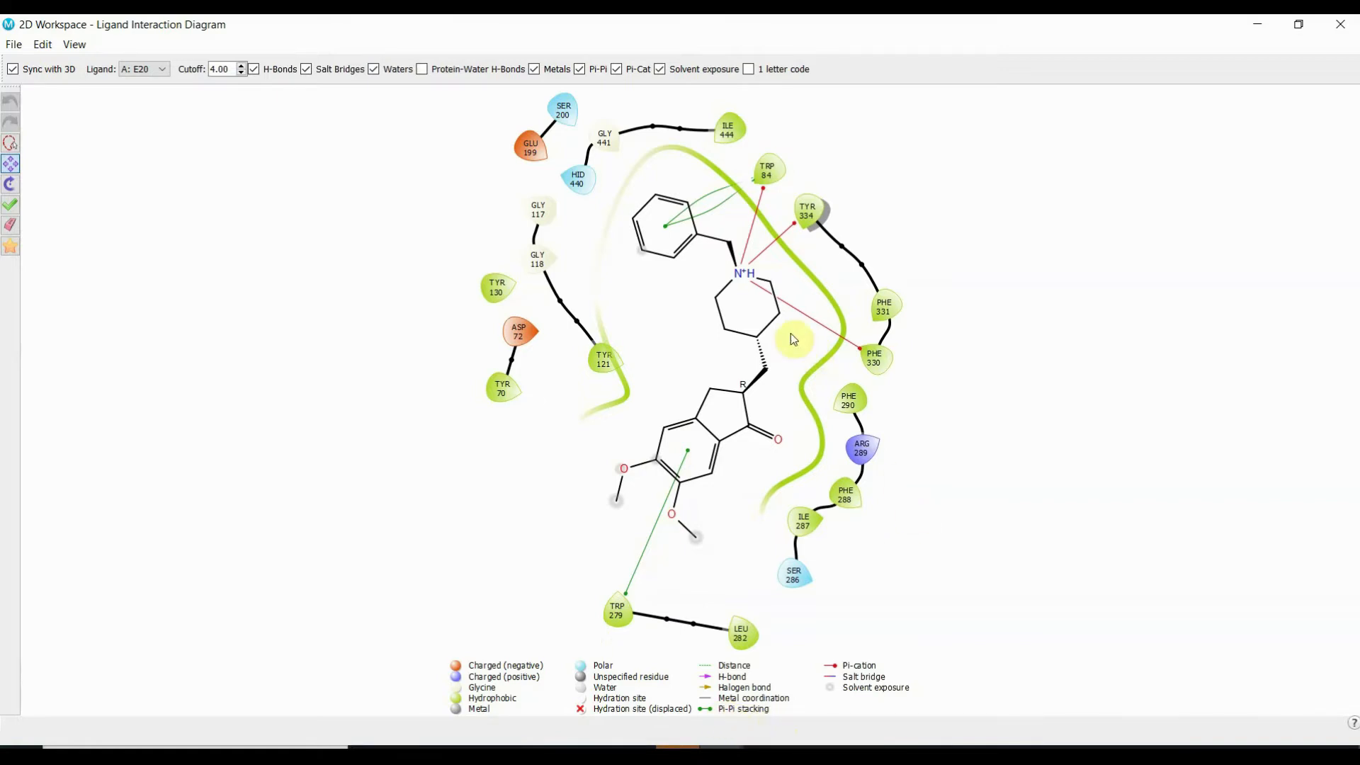
pyautogui.moveTo(837, 660)
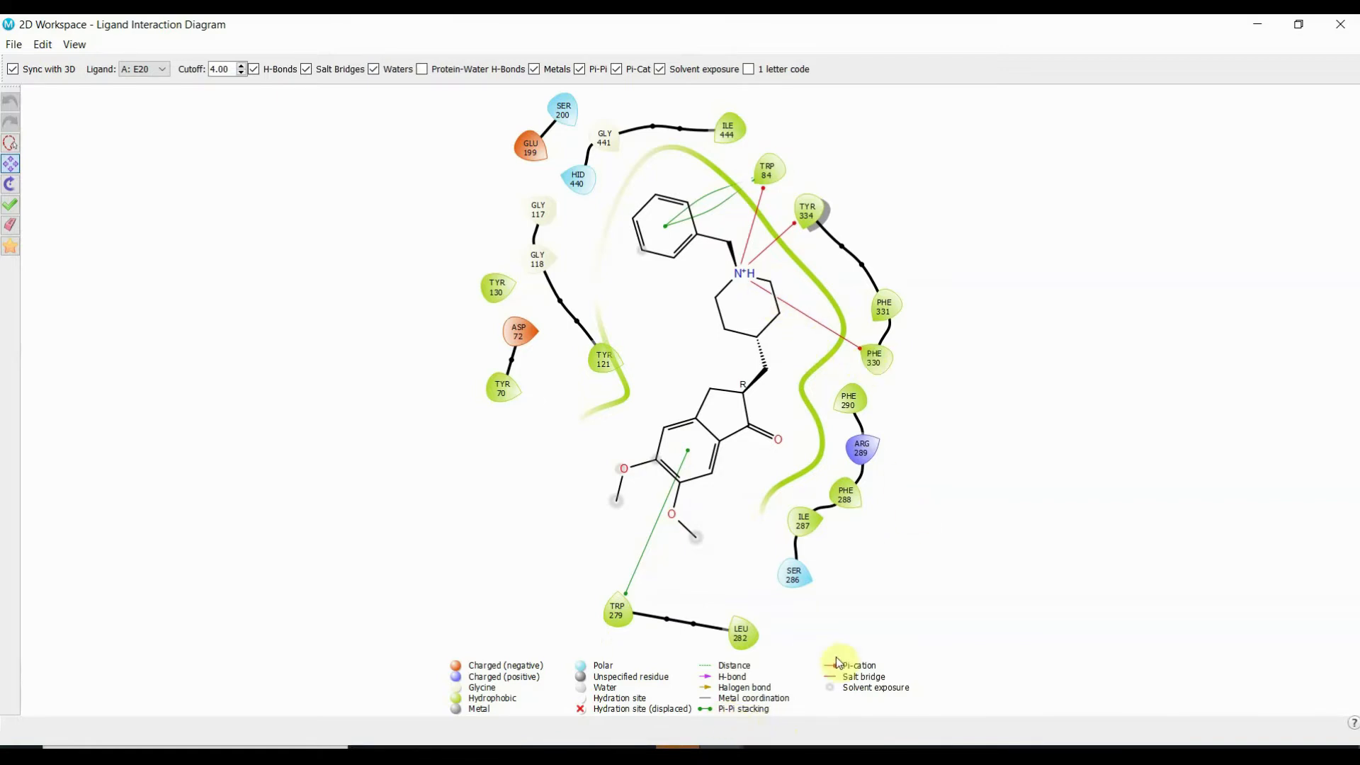
pyautogui.moveTo(798, 274)
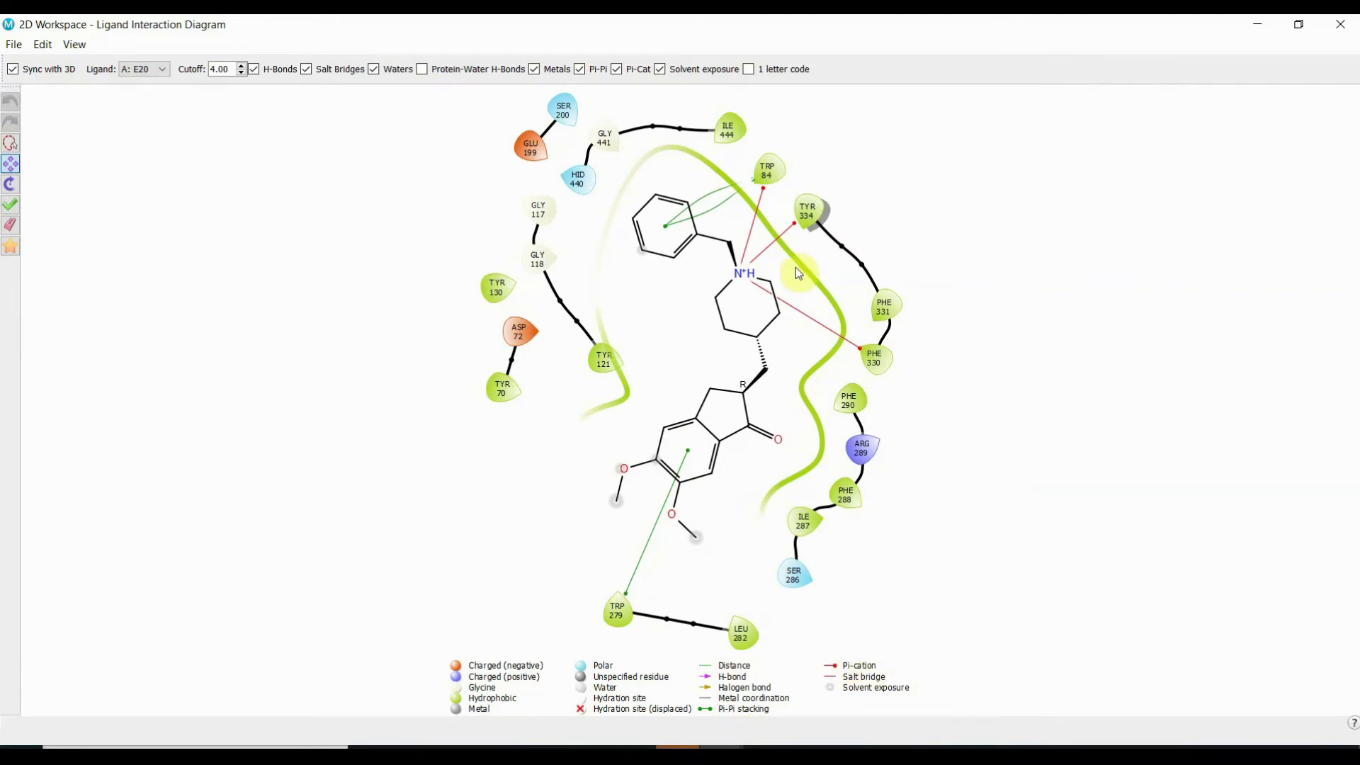
pyautogui.moveTo(733, 211)
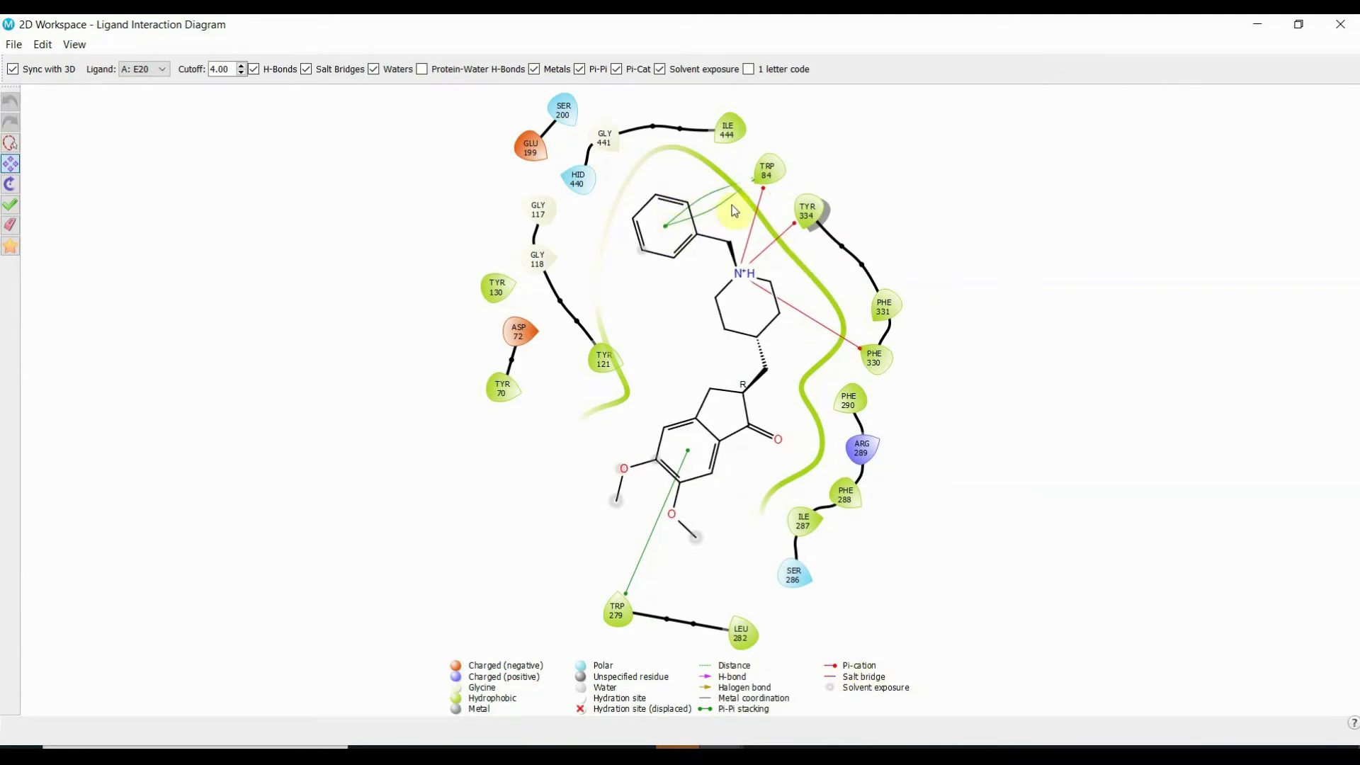
pyautogui.moveTo(867, 436)
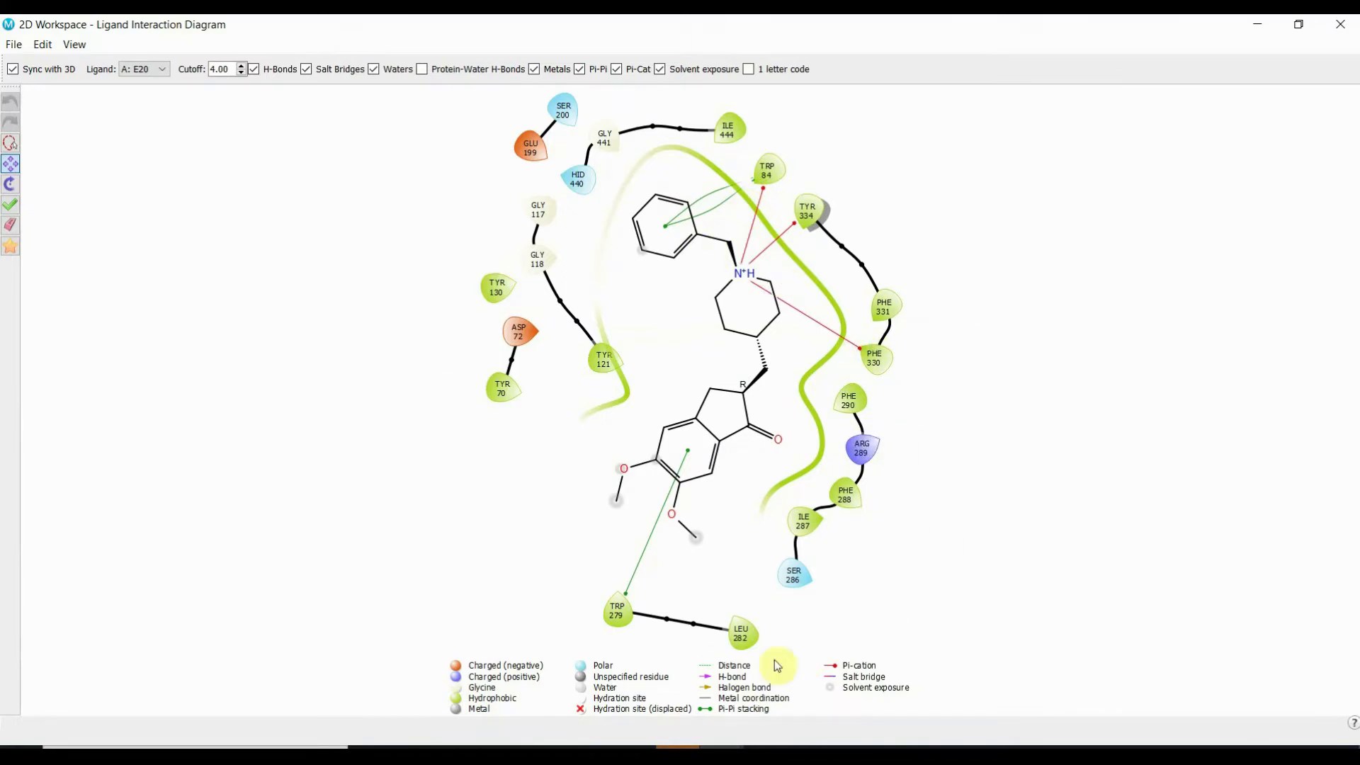
pyautogui.moveTo(918, 476)
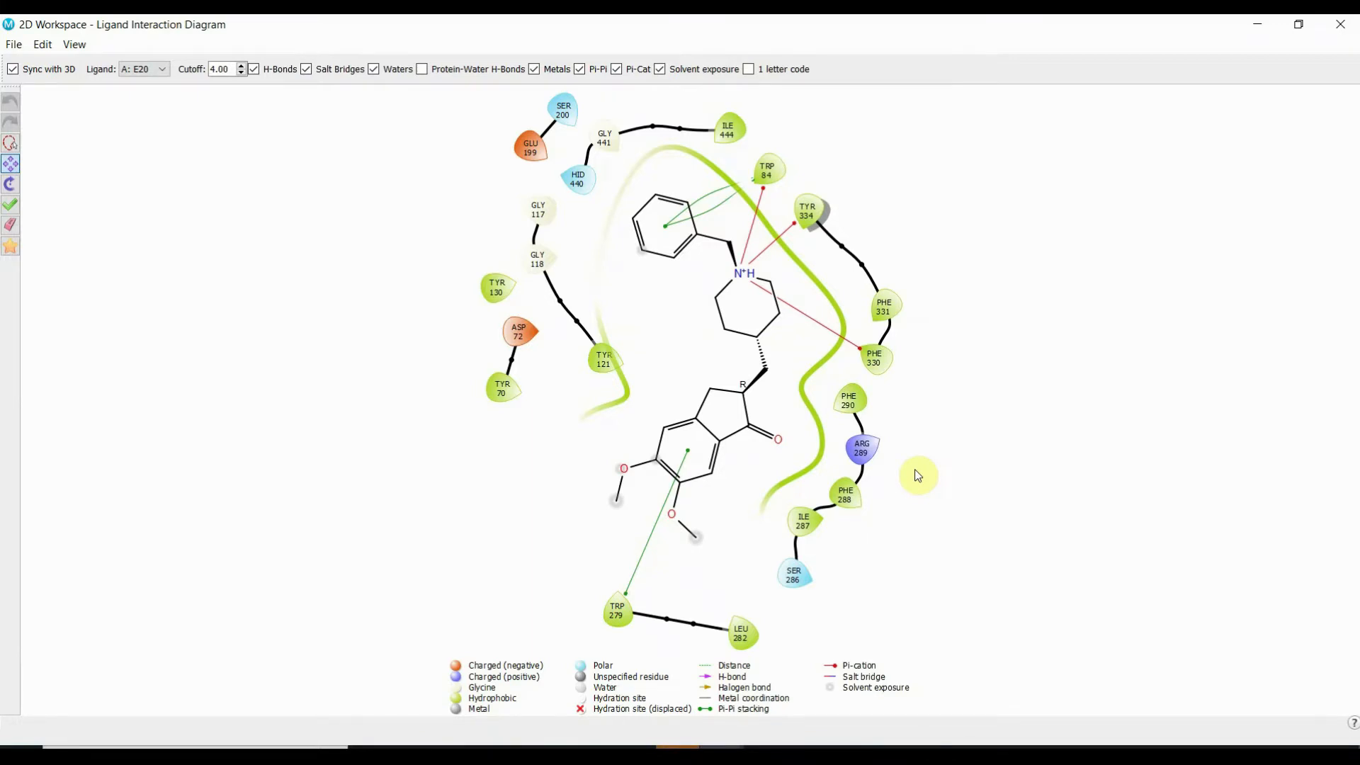
pyautogui.moveTo(603, 227)
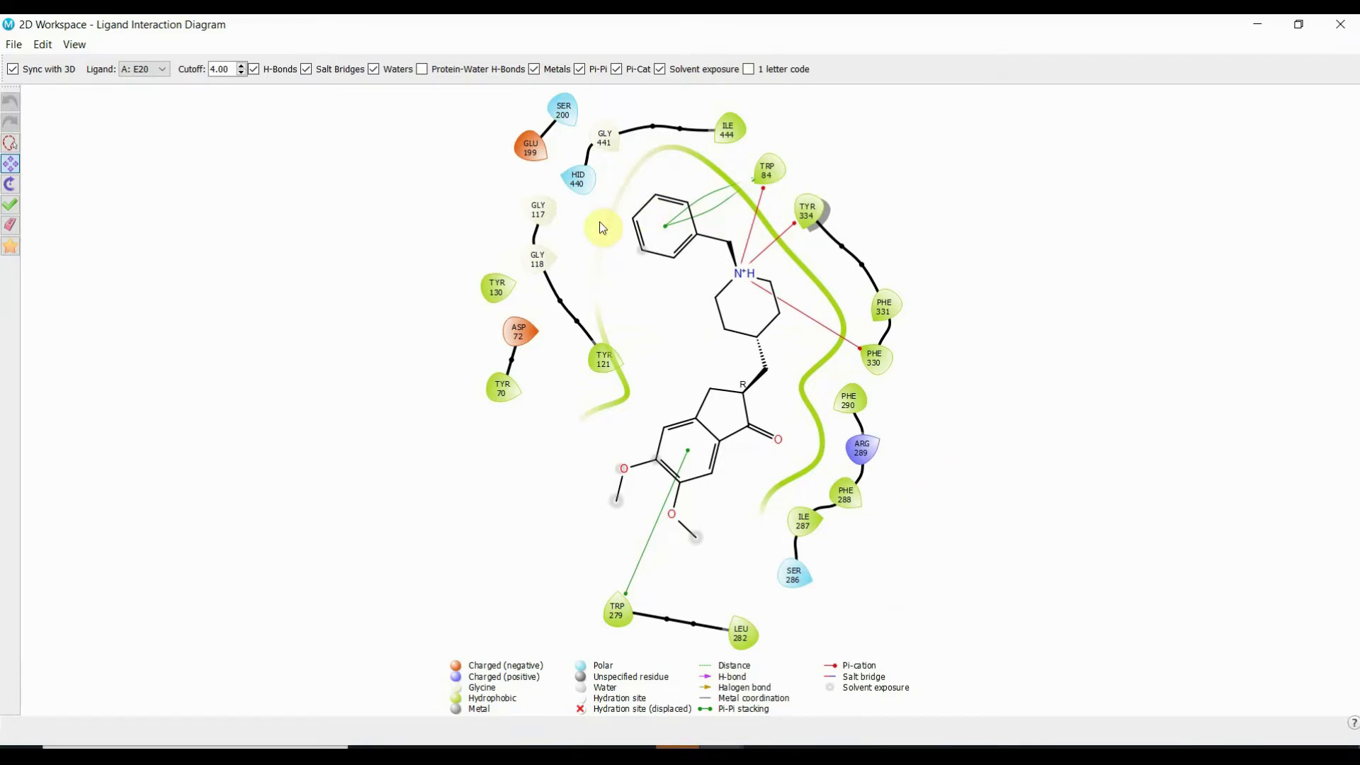
pyautogui.moveTo(581, 109)
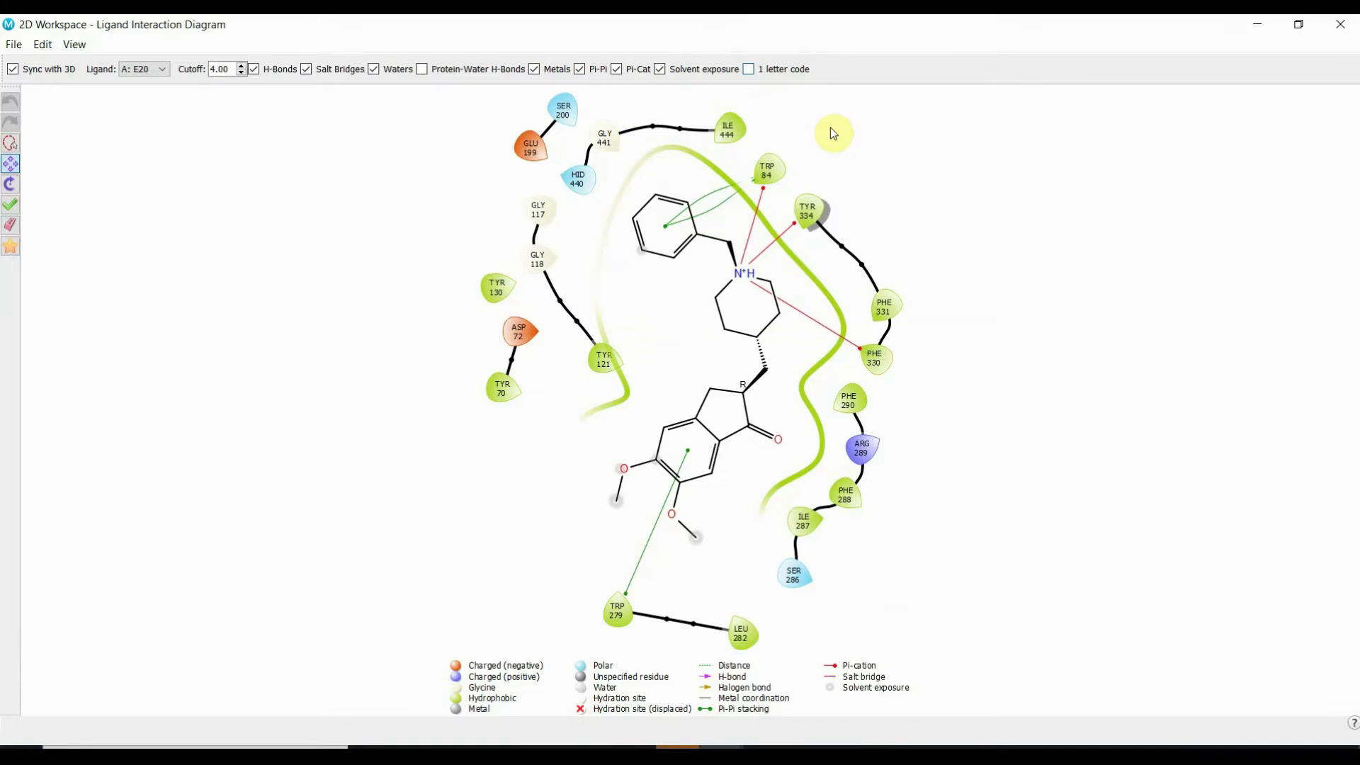
pyautogui.moveTo(749, 69)
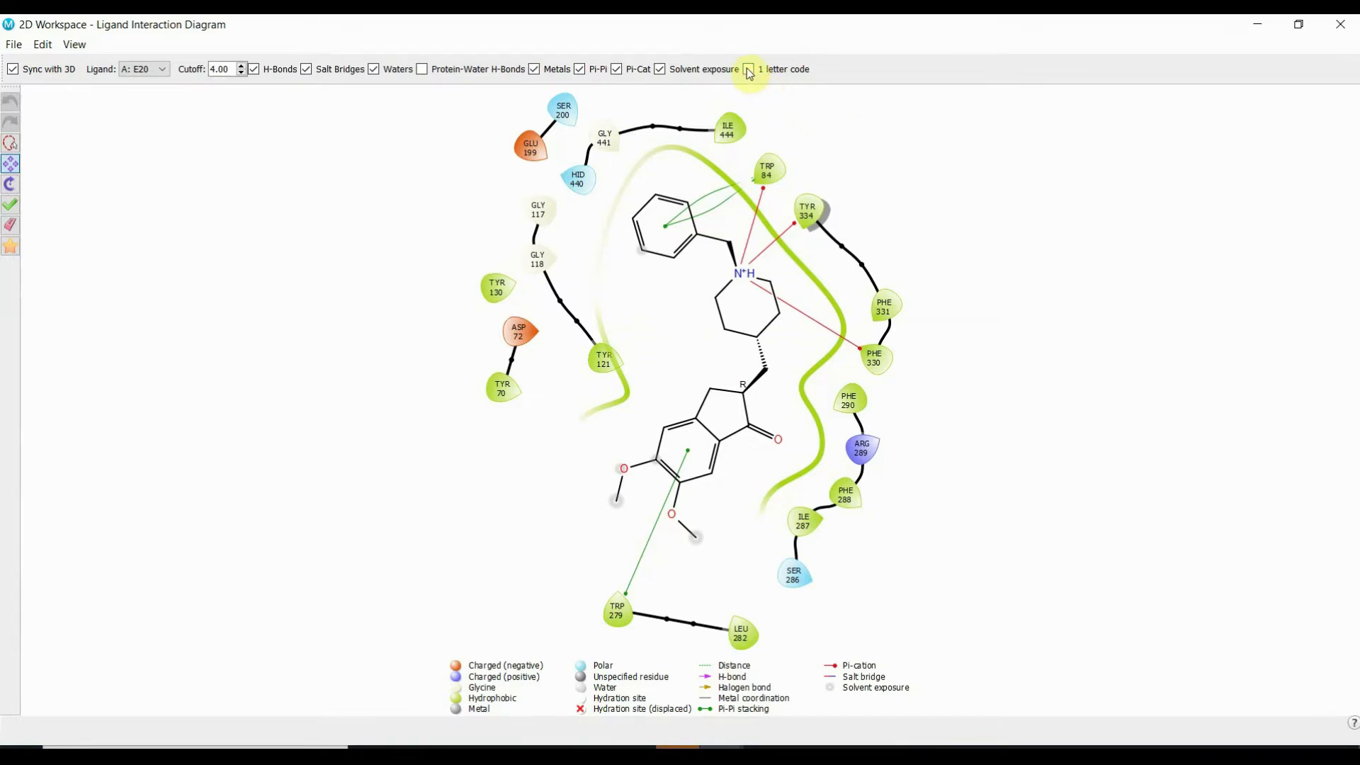
pyautogui.click(749, 69)
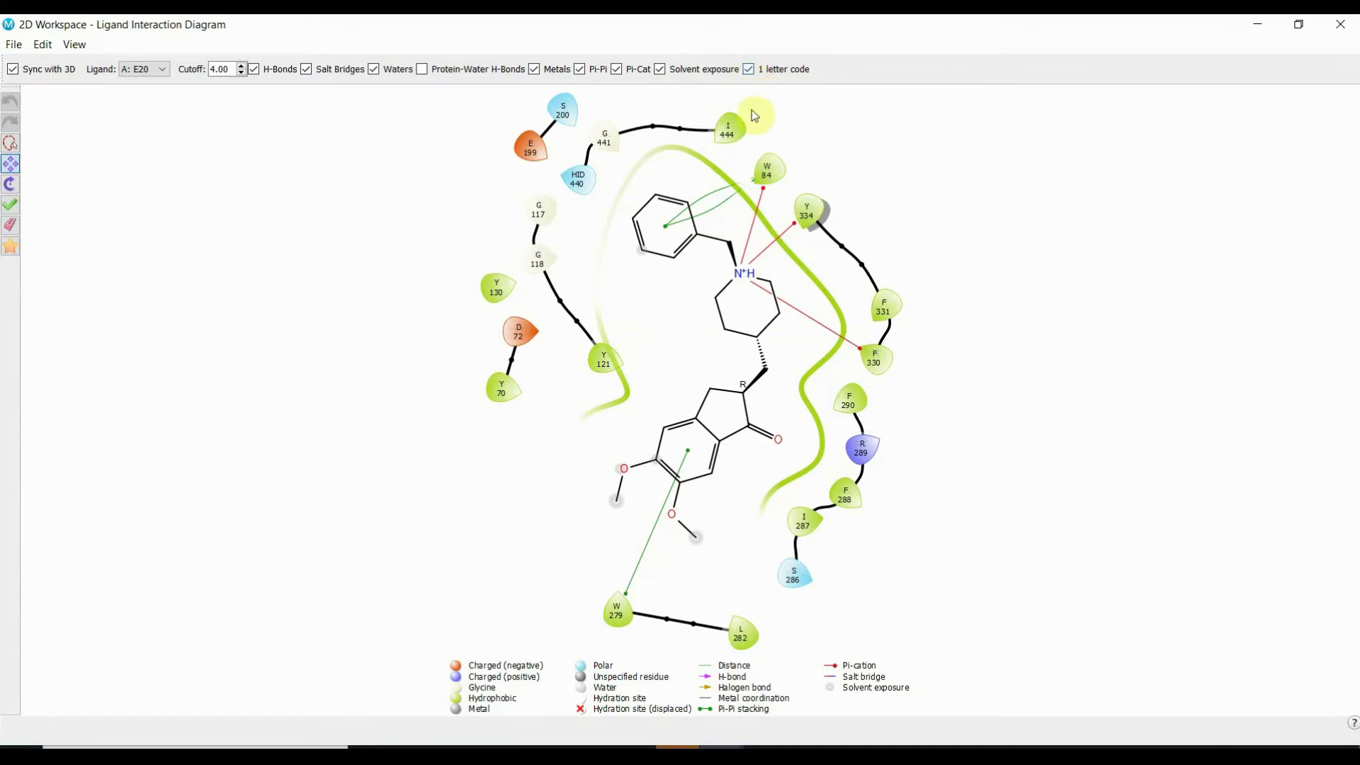
pyautogui.moveTo(883, 497)
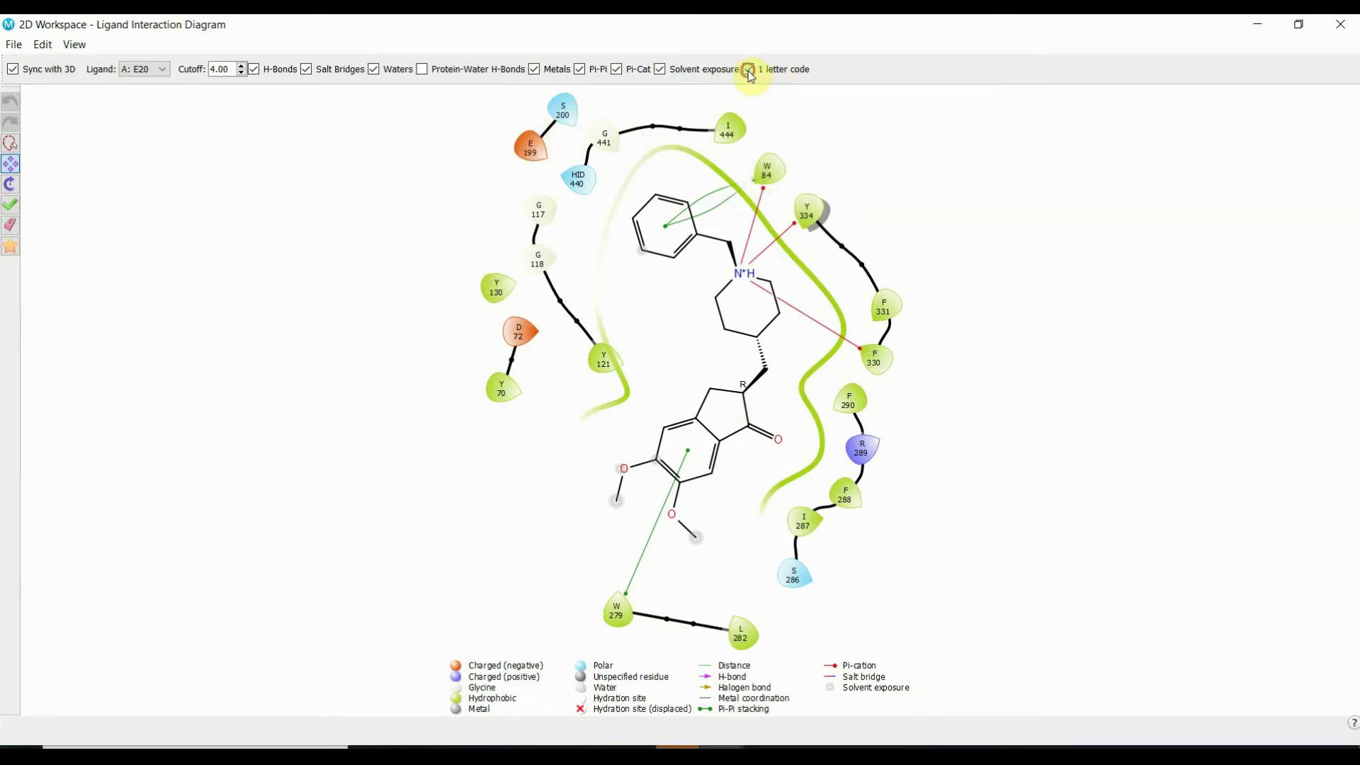
pyautogui.click(748, 69)
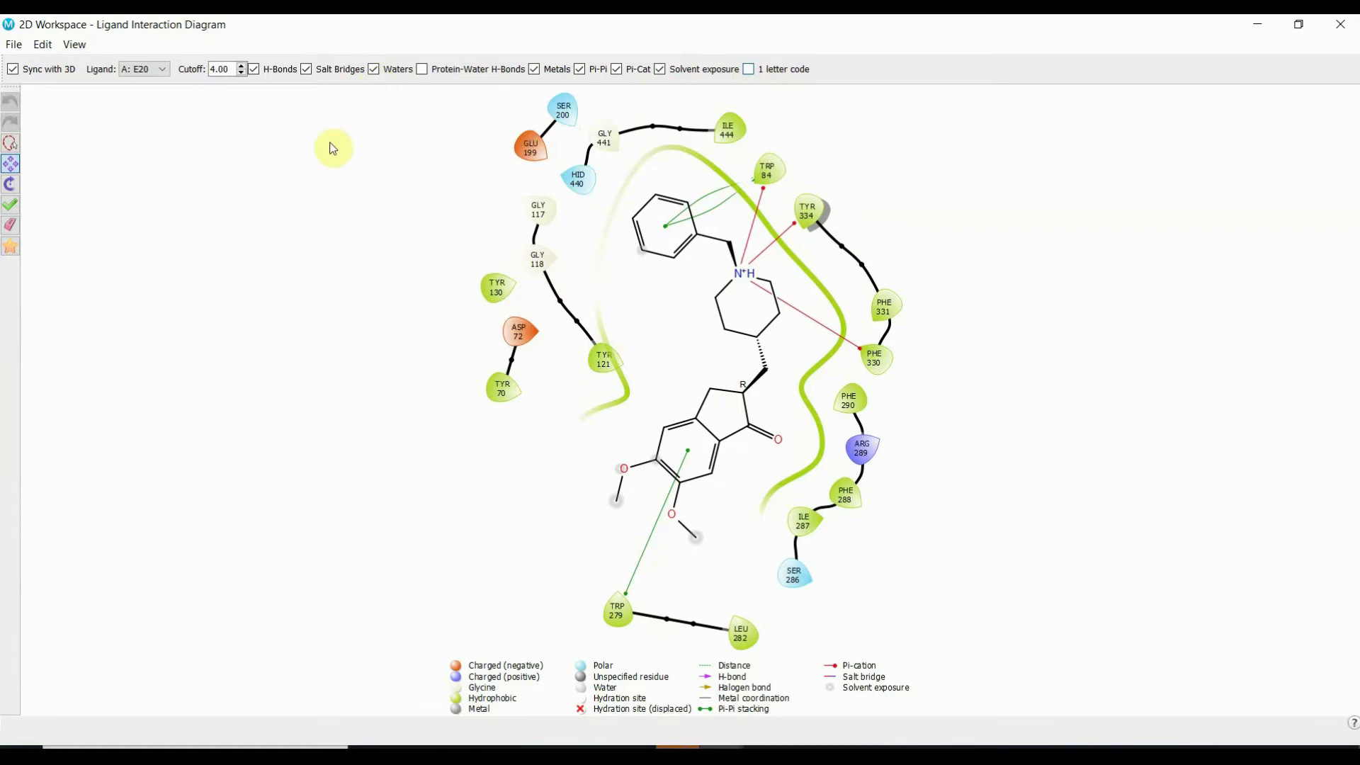
pyautogui.moveTo(402, 132)
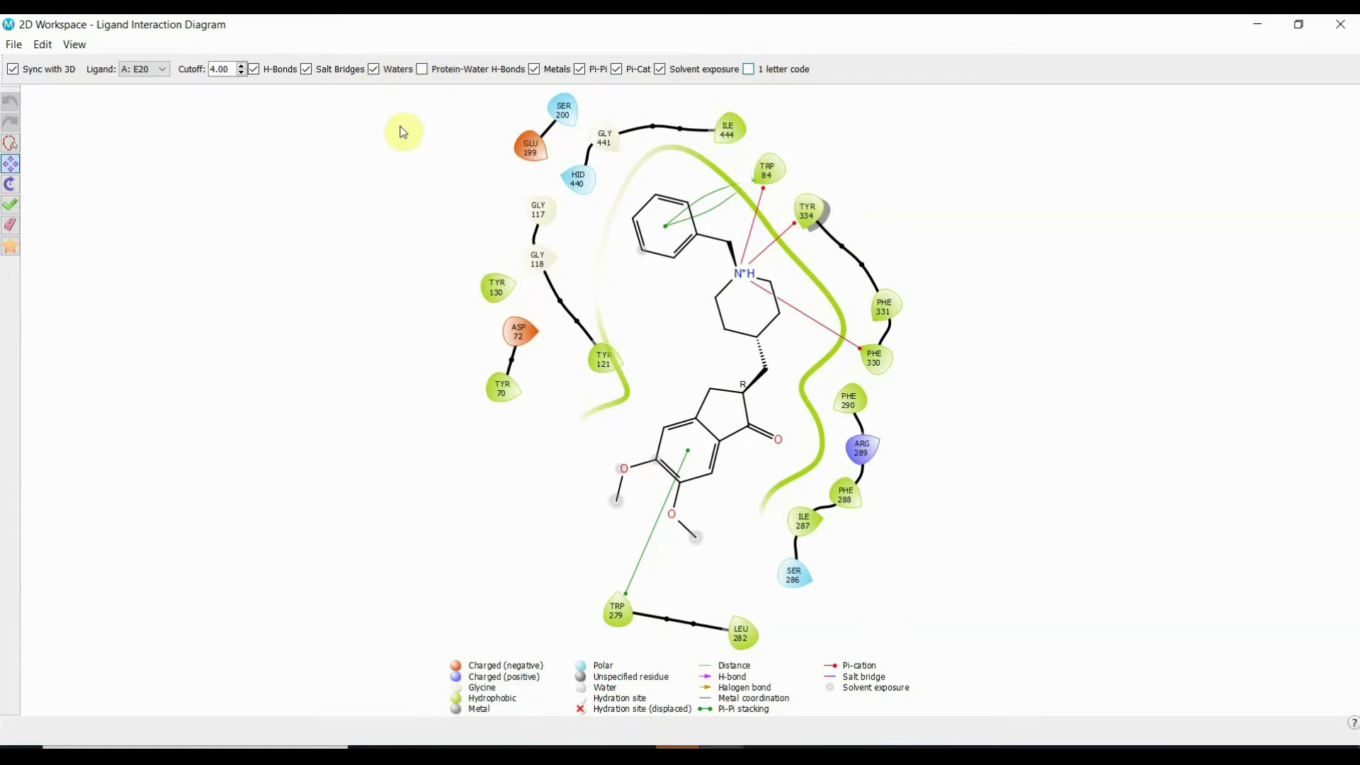
pyautogui.moveTo(409, 128)
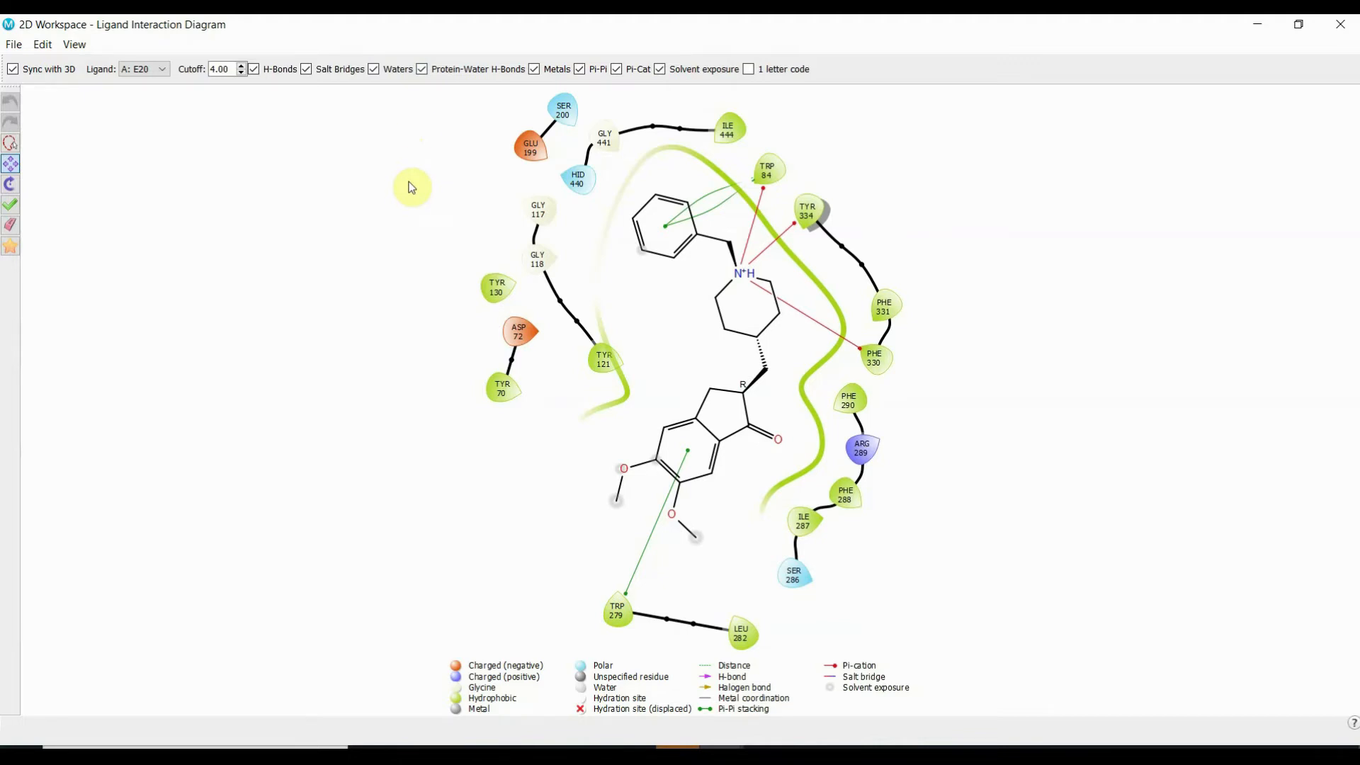
pyautogui.click(420, 69)
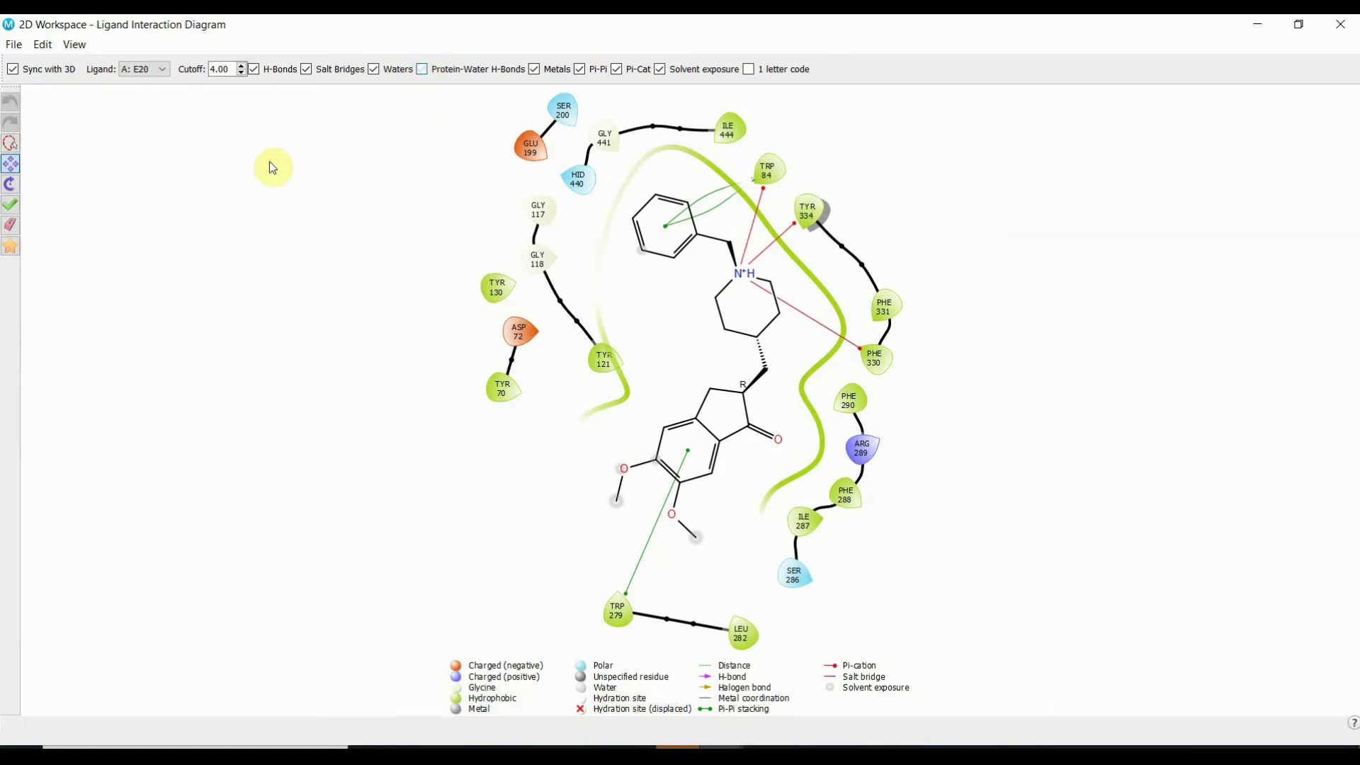
pyautogui.moveTo(263, 170)
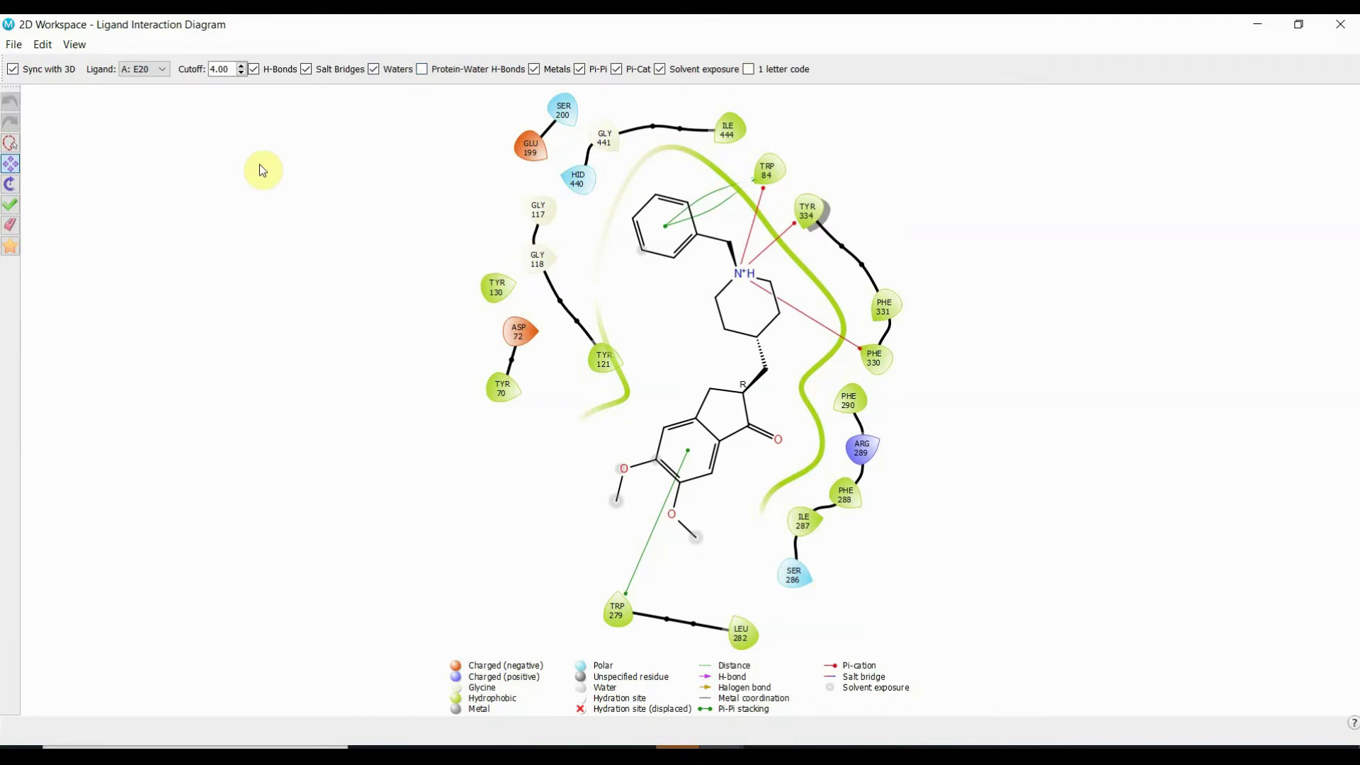
pyautogui.click(161, 69)
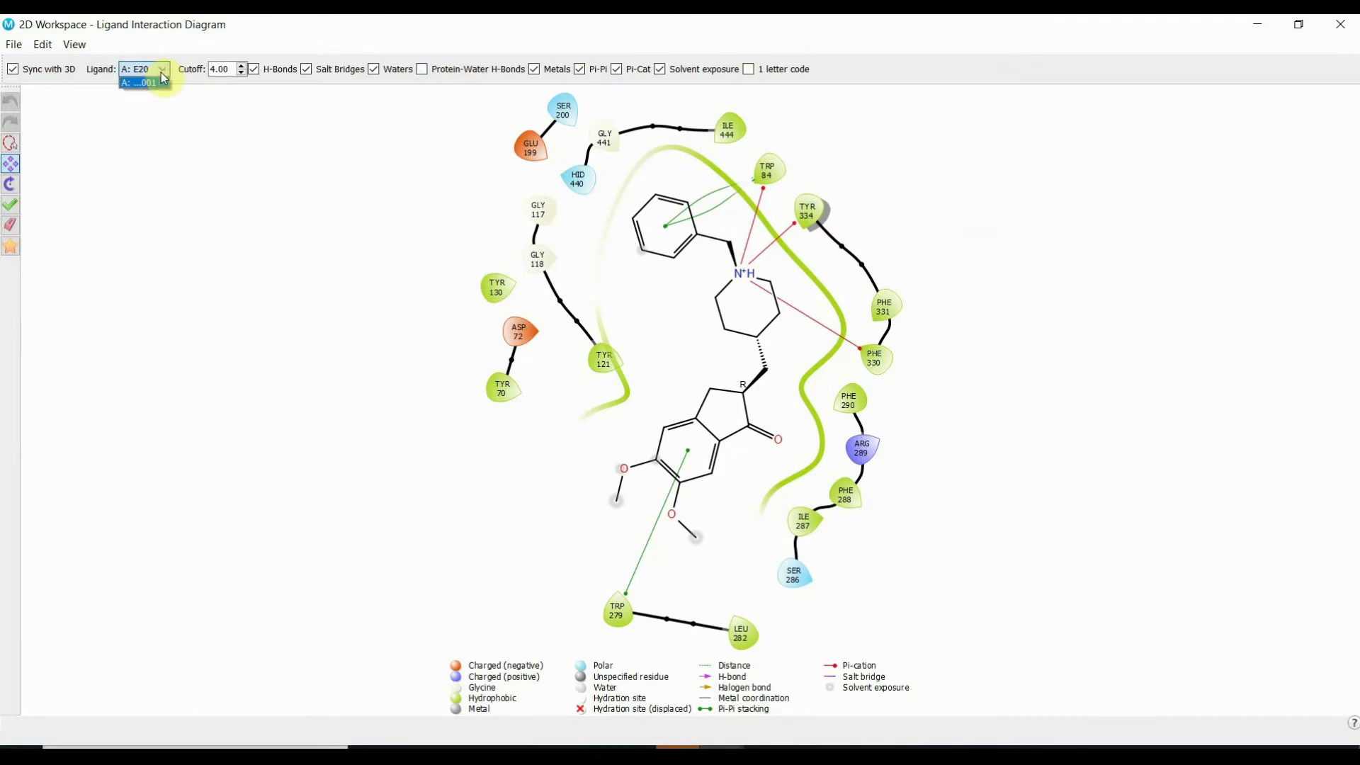
pyautogui.click(148, 83)
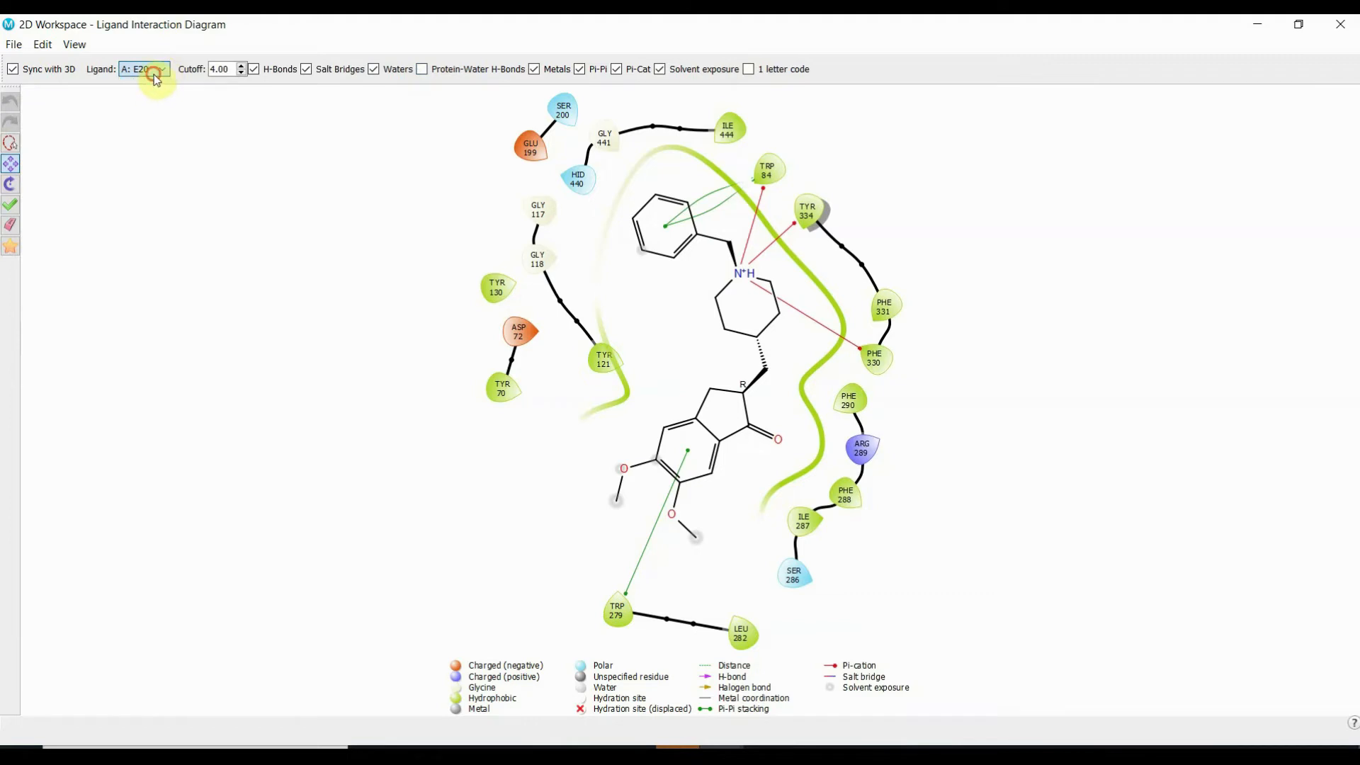
pyautogui.click(161, 69)
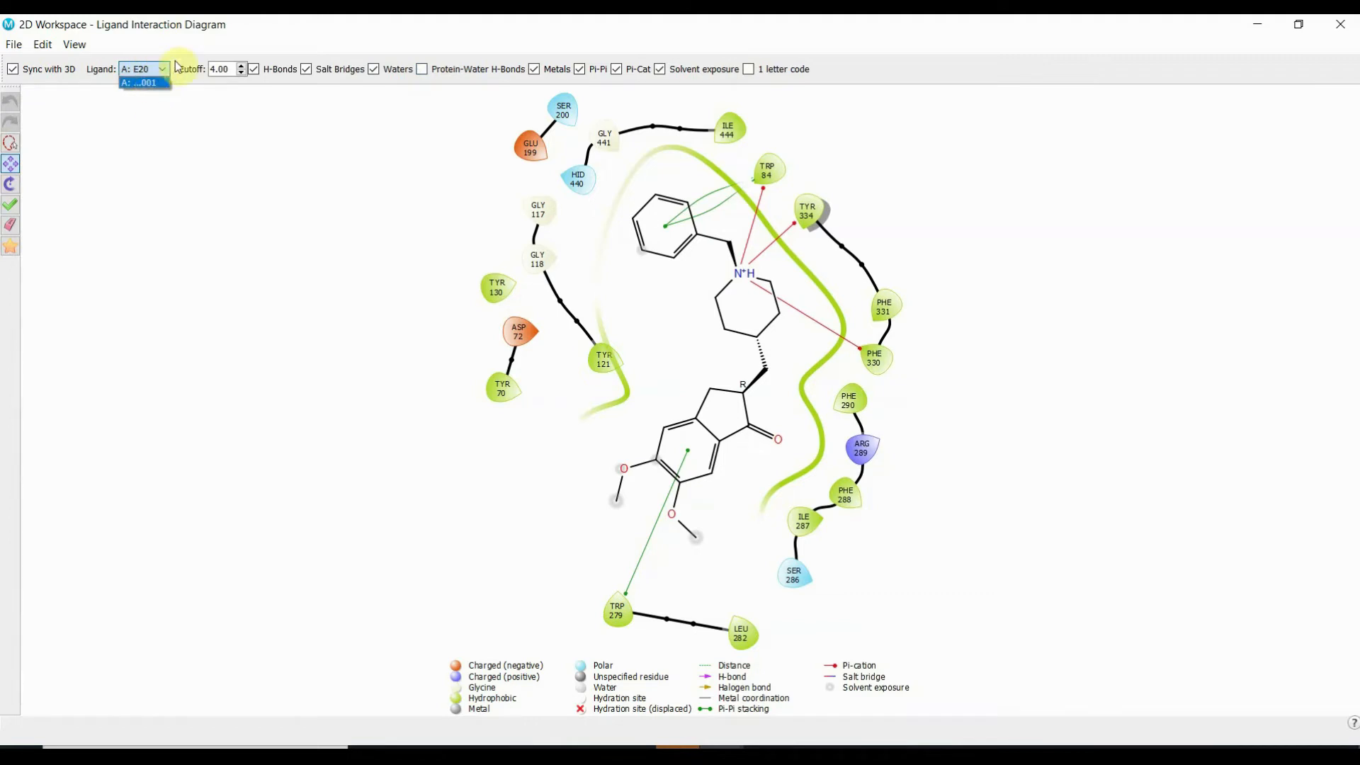
pyautogui.moveTo(151, 151)
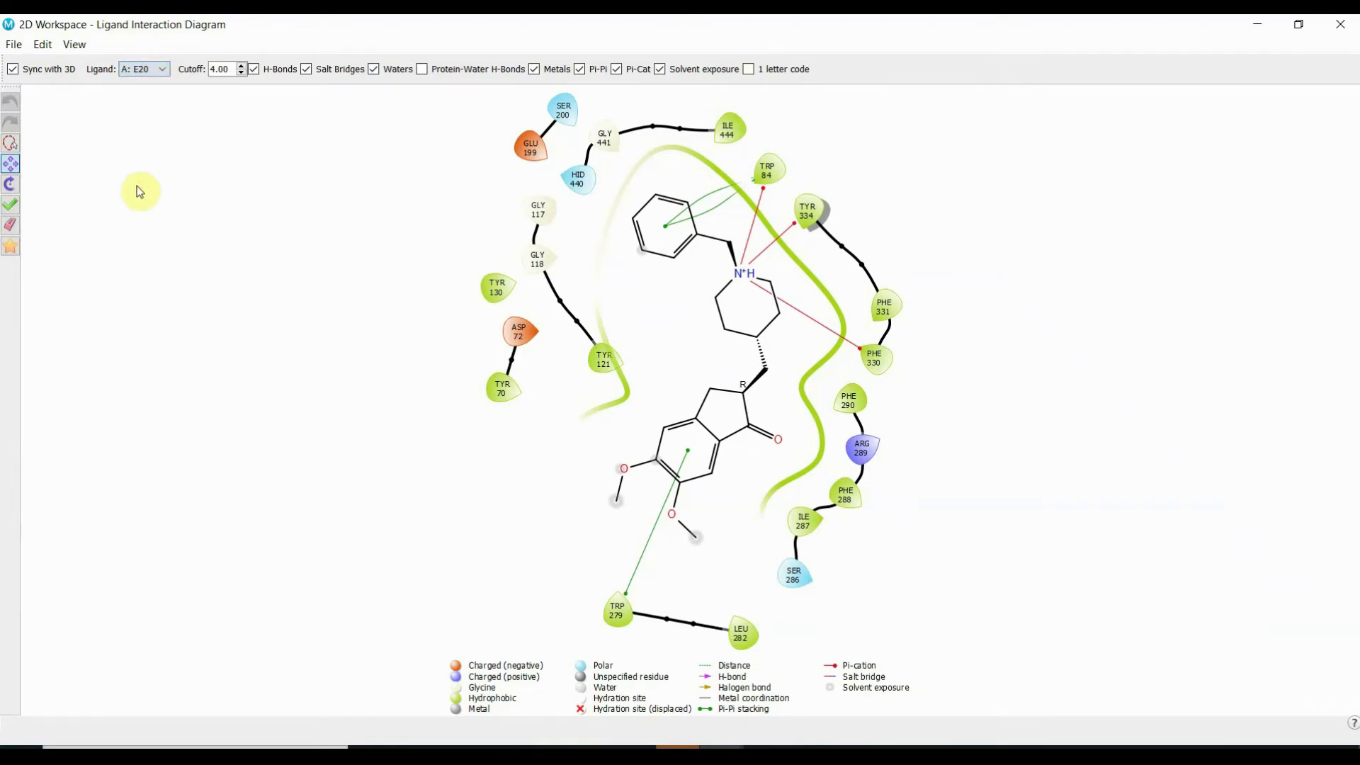
pyautogui.click(161, 70)
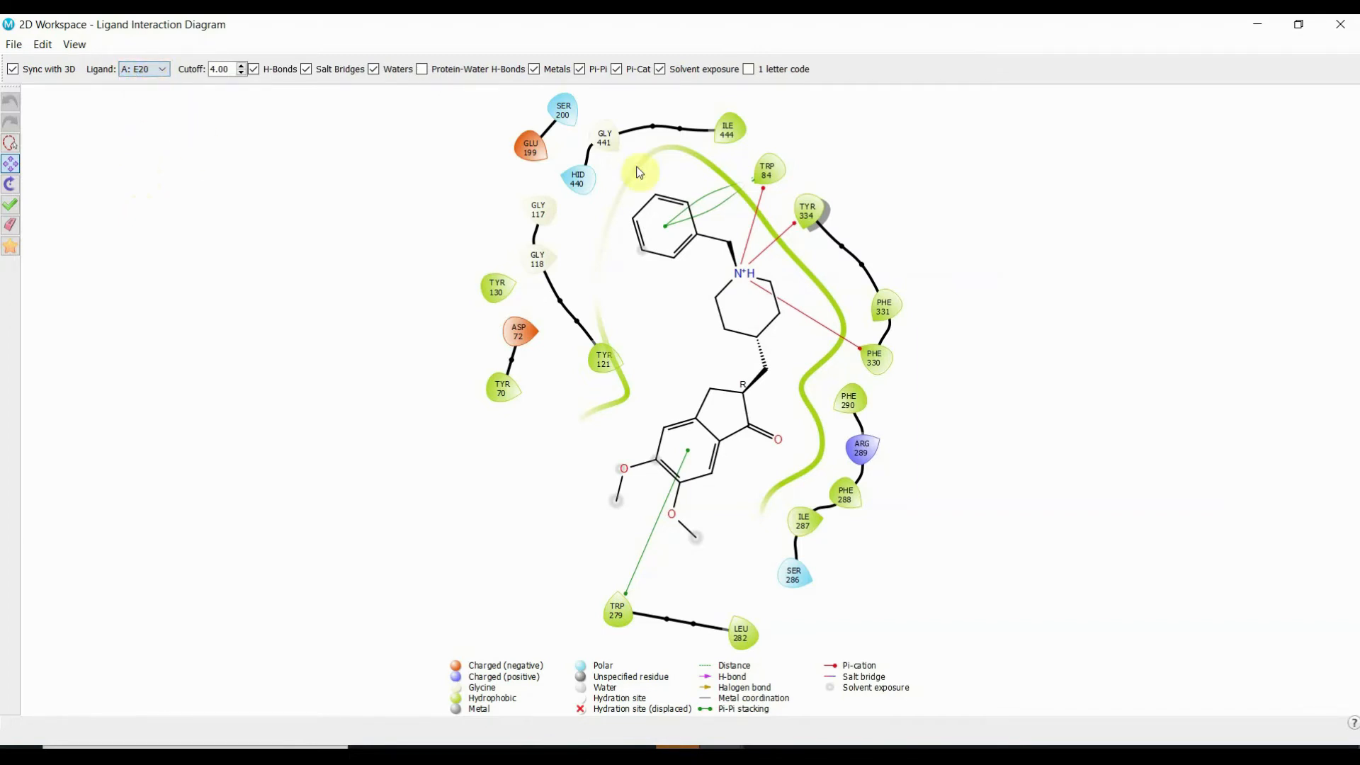
pyautogui.moveTo(209, 145)
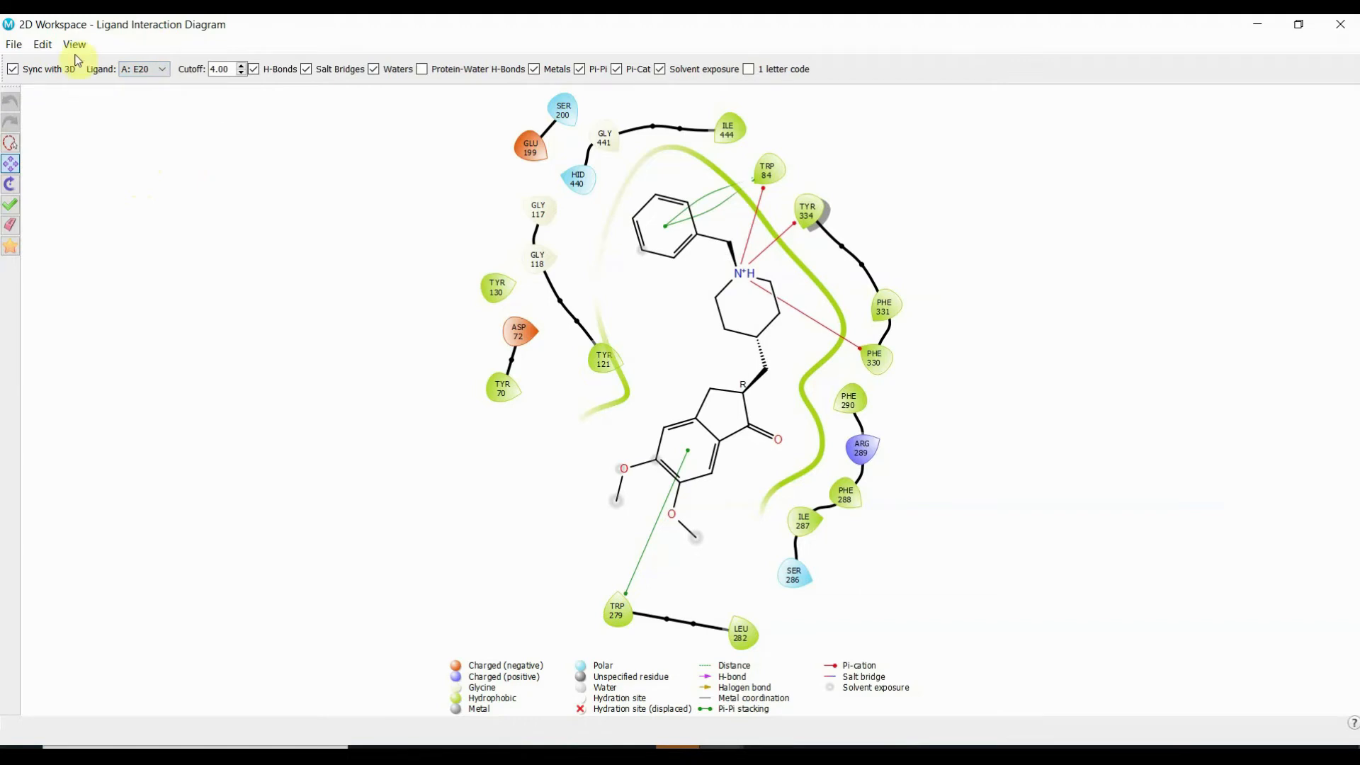
# - Configure Save Screenshot at 3000 by 4295 pixels with transparent background and confirm
pyautogui.click(13, 44)
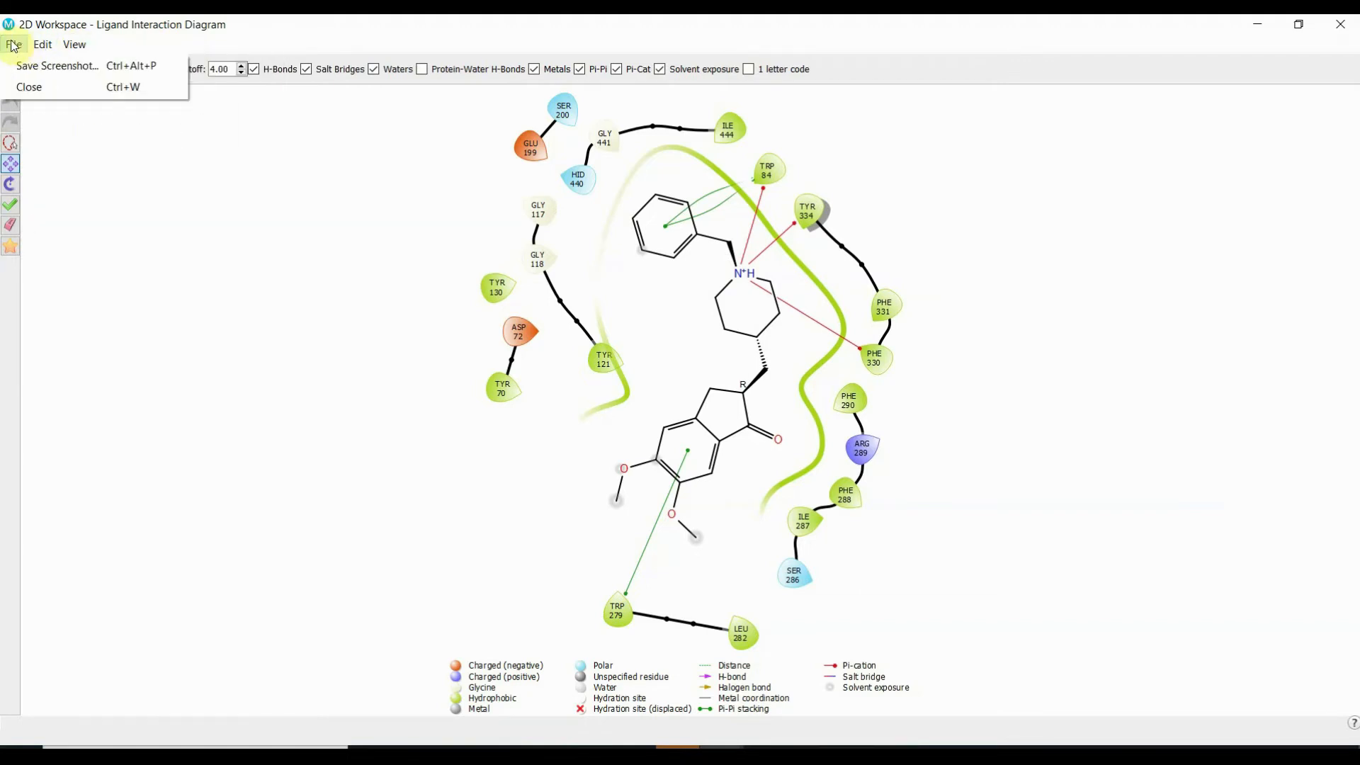
pyautogui.moveTo(78, 73)
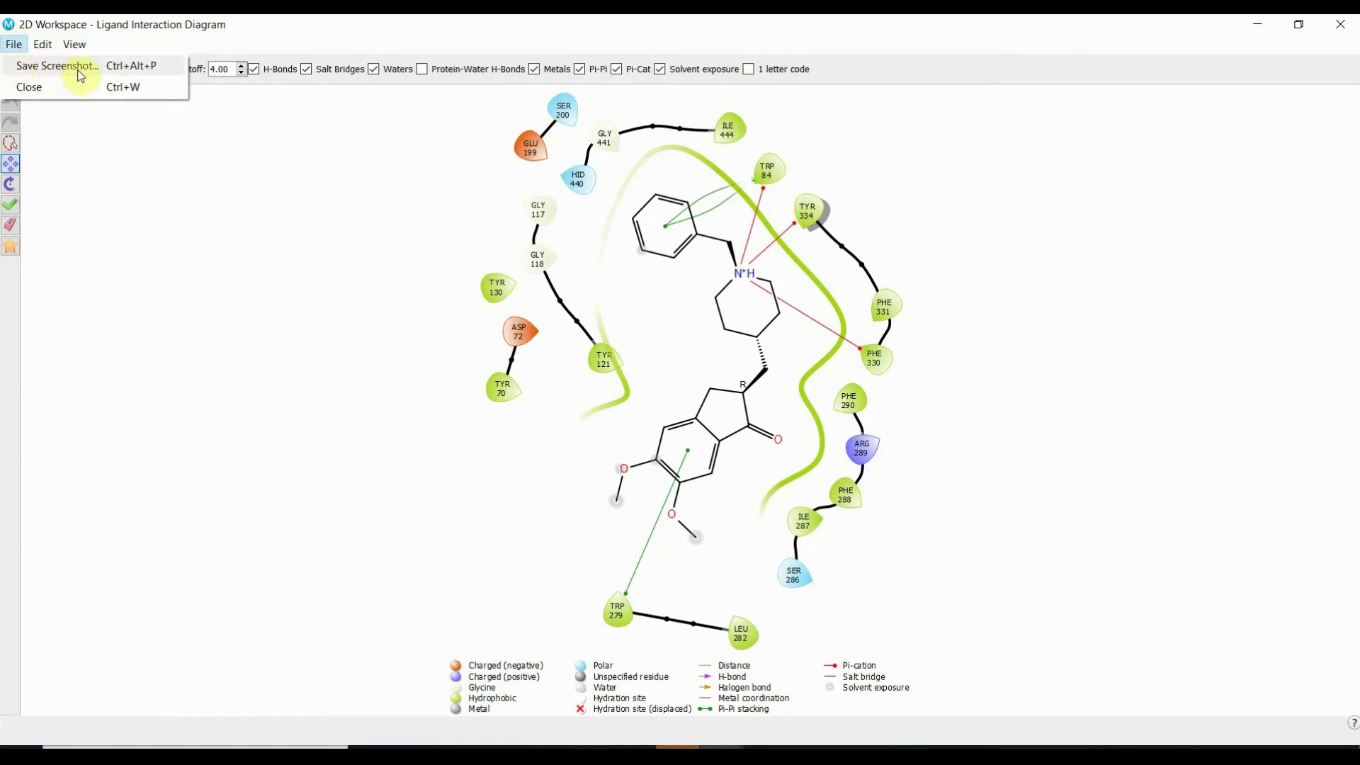
pyautogui.moveTo(97, 76)
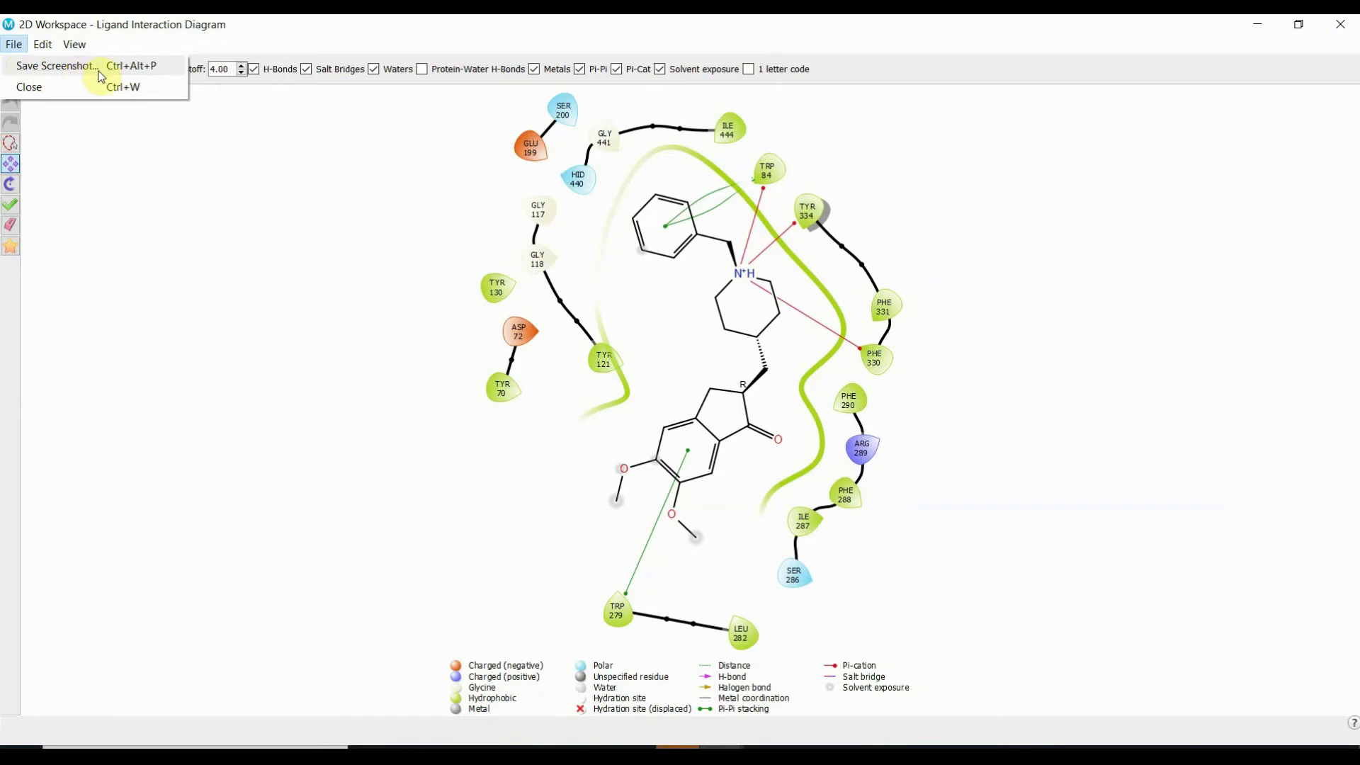
pyautogui.click(55, 65)
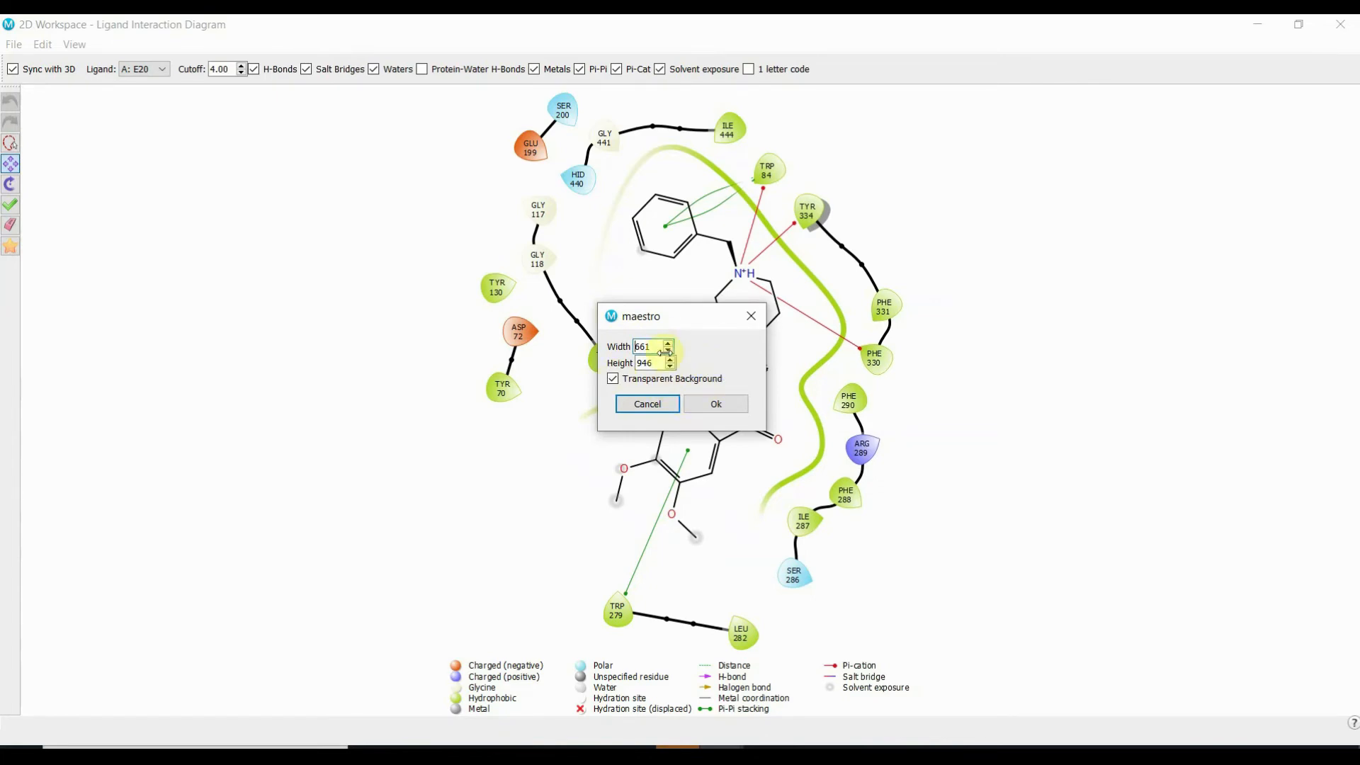
pyautogui.moveTo(704, 354)
pyautogui.write('3000')
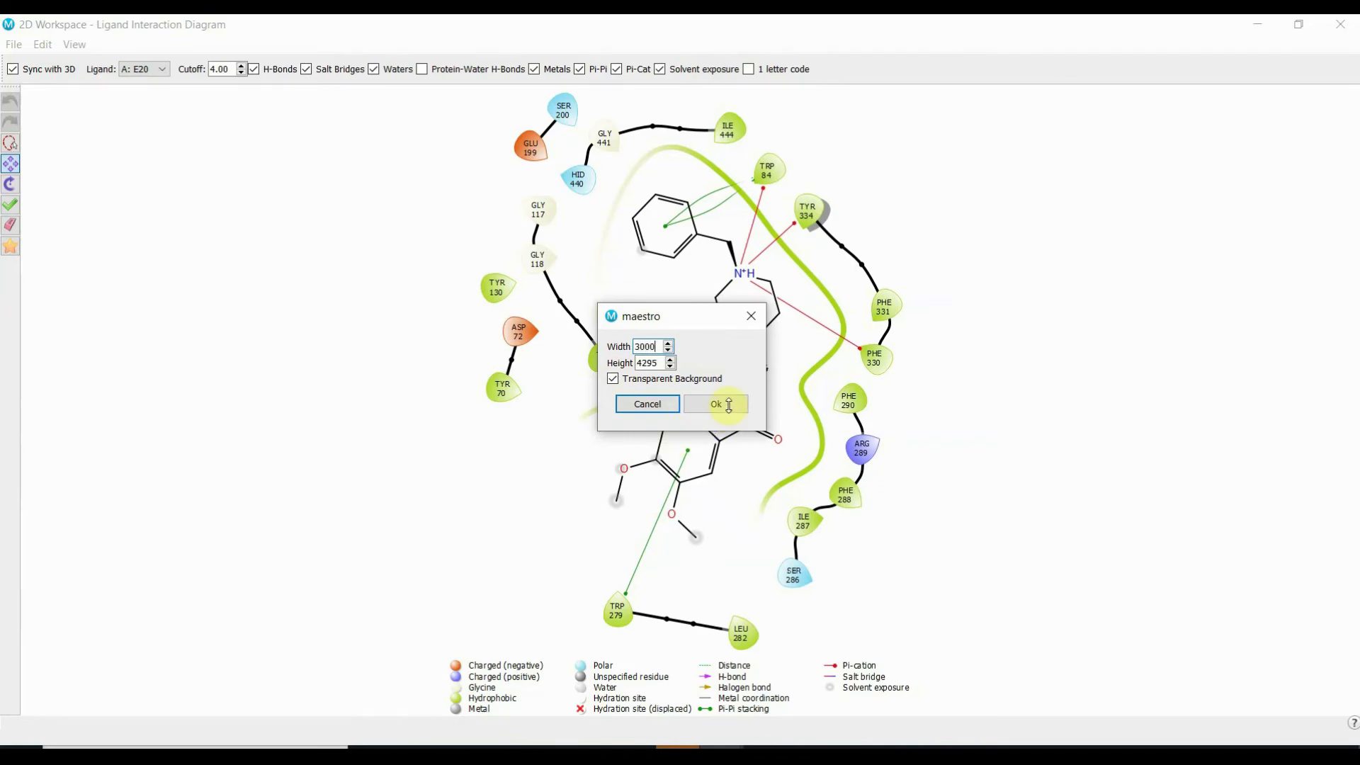
pyautogui.click(716, 404)
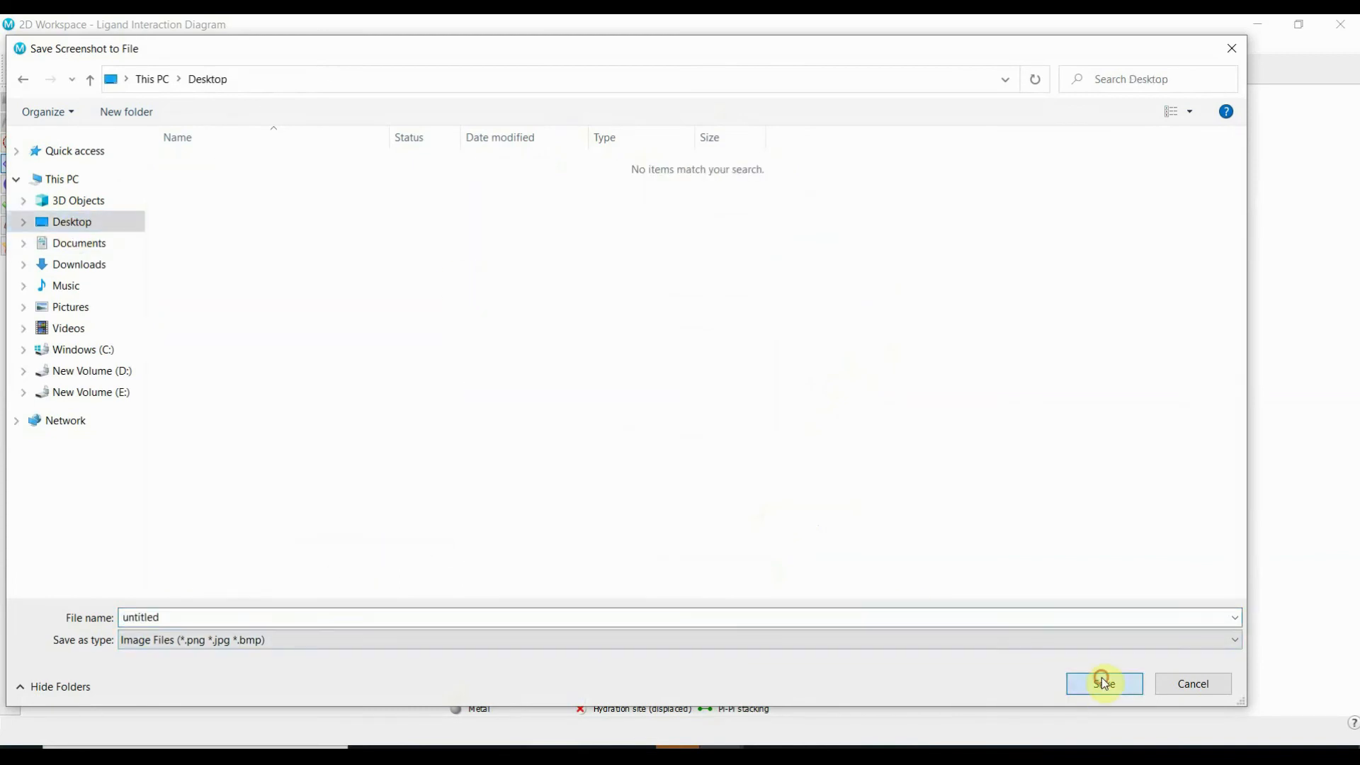
# - Save the screenshot to the Desktop as untitled.png
pyautogui.click(1104, 684)
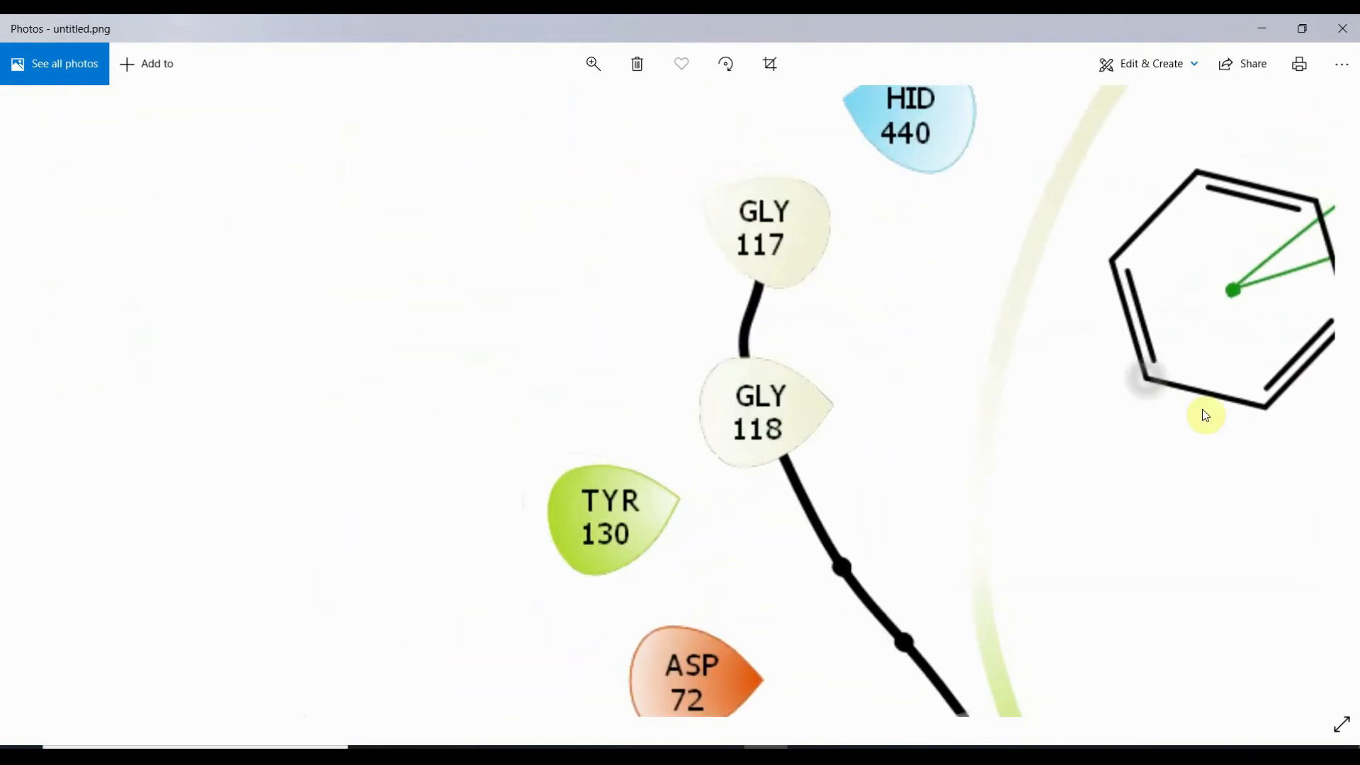
pyautogui.moveTo(916, 459)
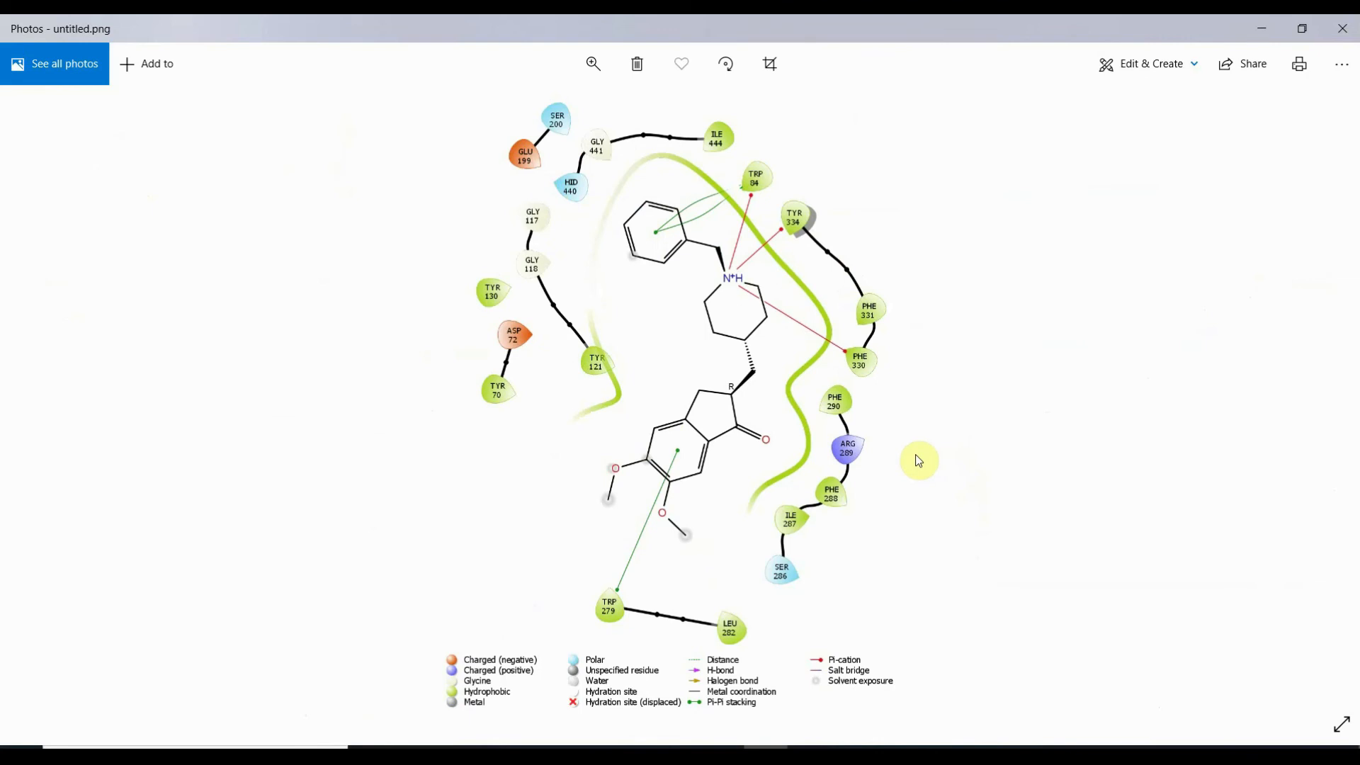
pyautogui.moveTo(756, 620)
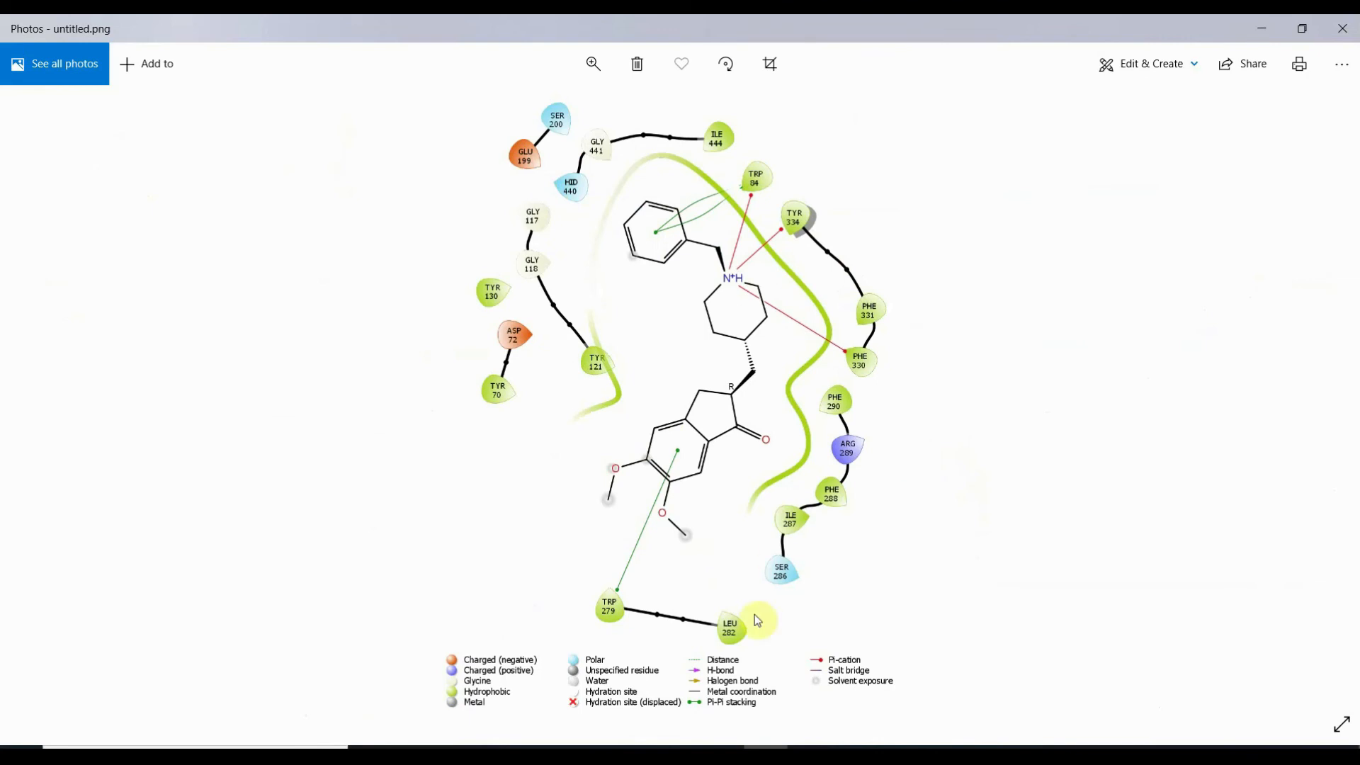
pyautogui.moveTo(821, 560)
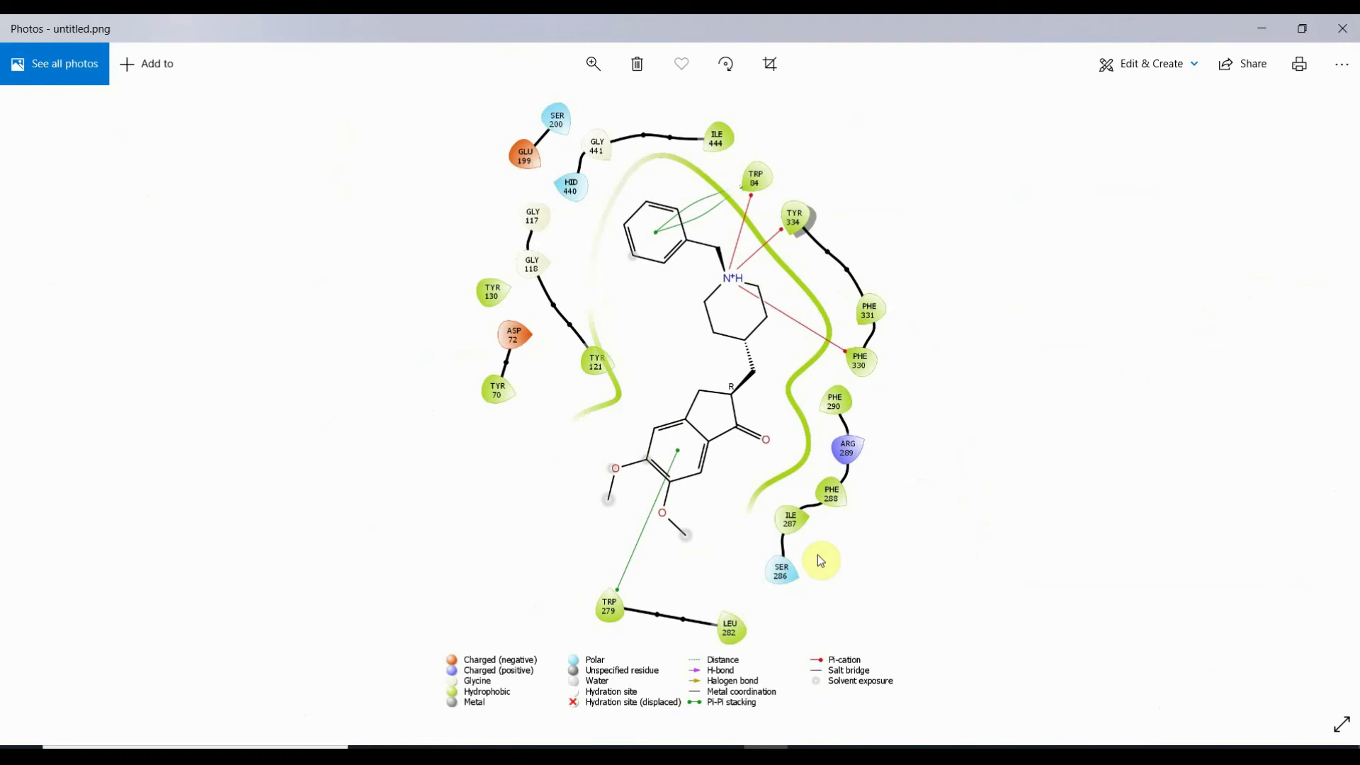
pyautogui.moveTo(785, 726)
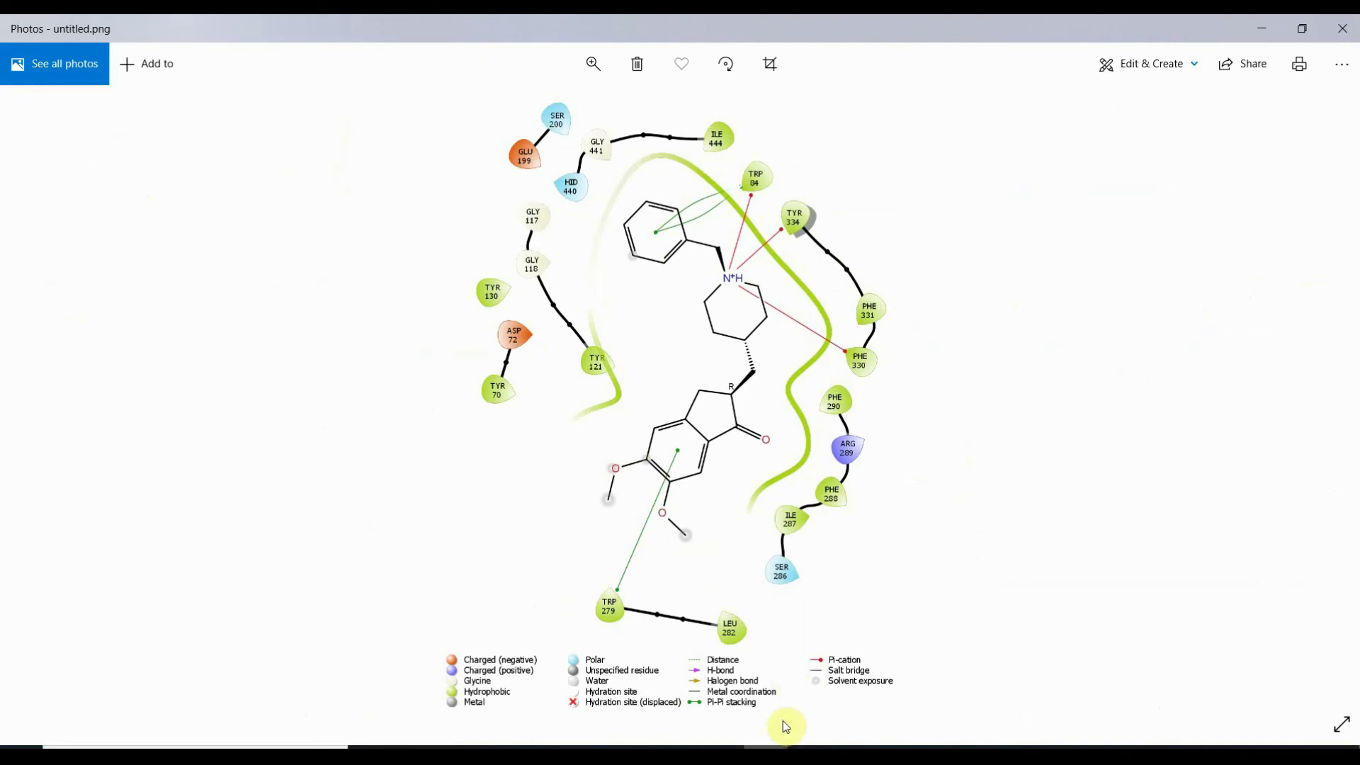
pyautogui.moveTo(802, 695)
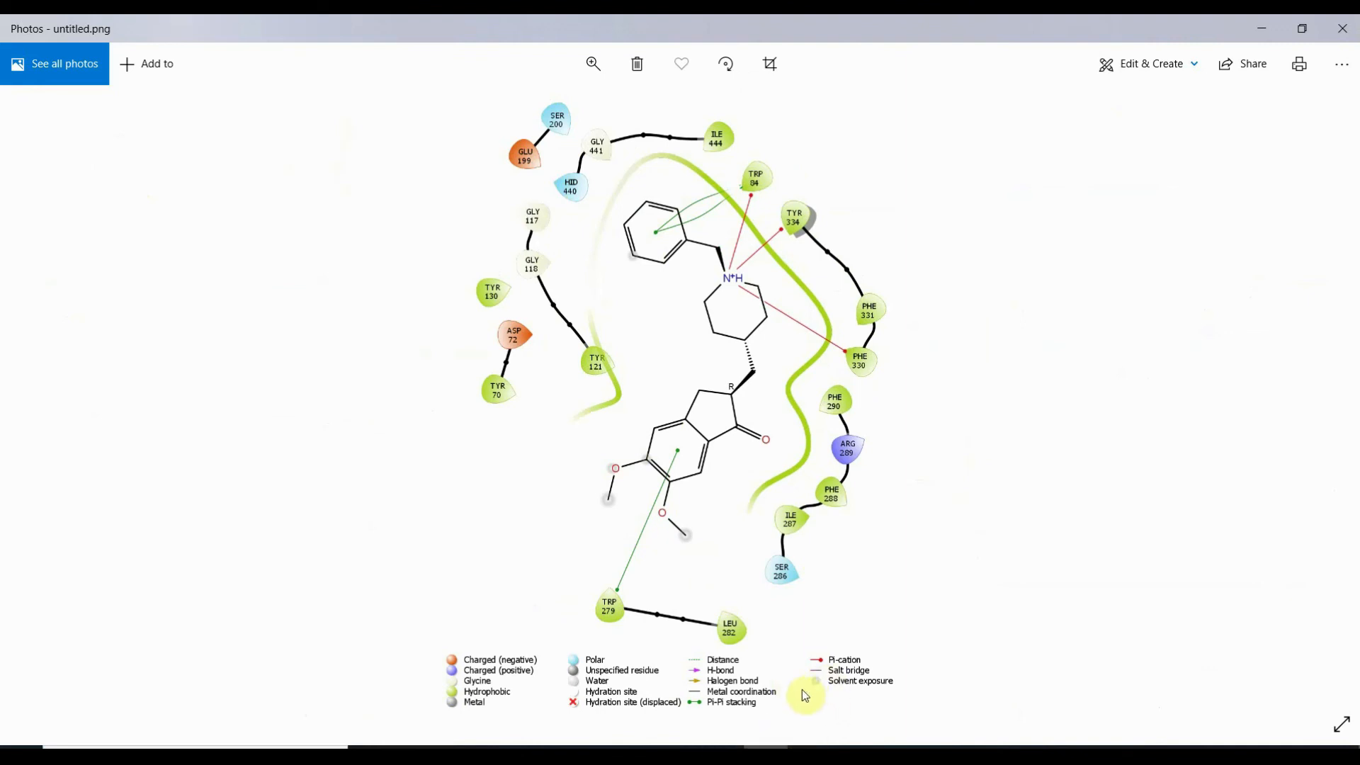
pyautogui.moveTo(765, 746)
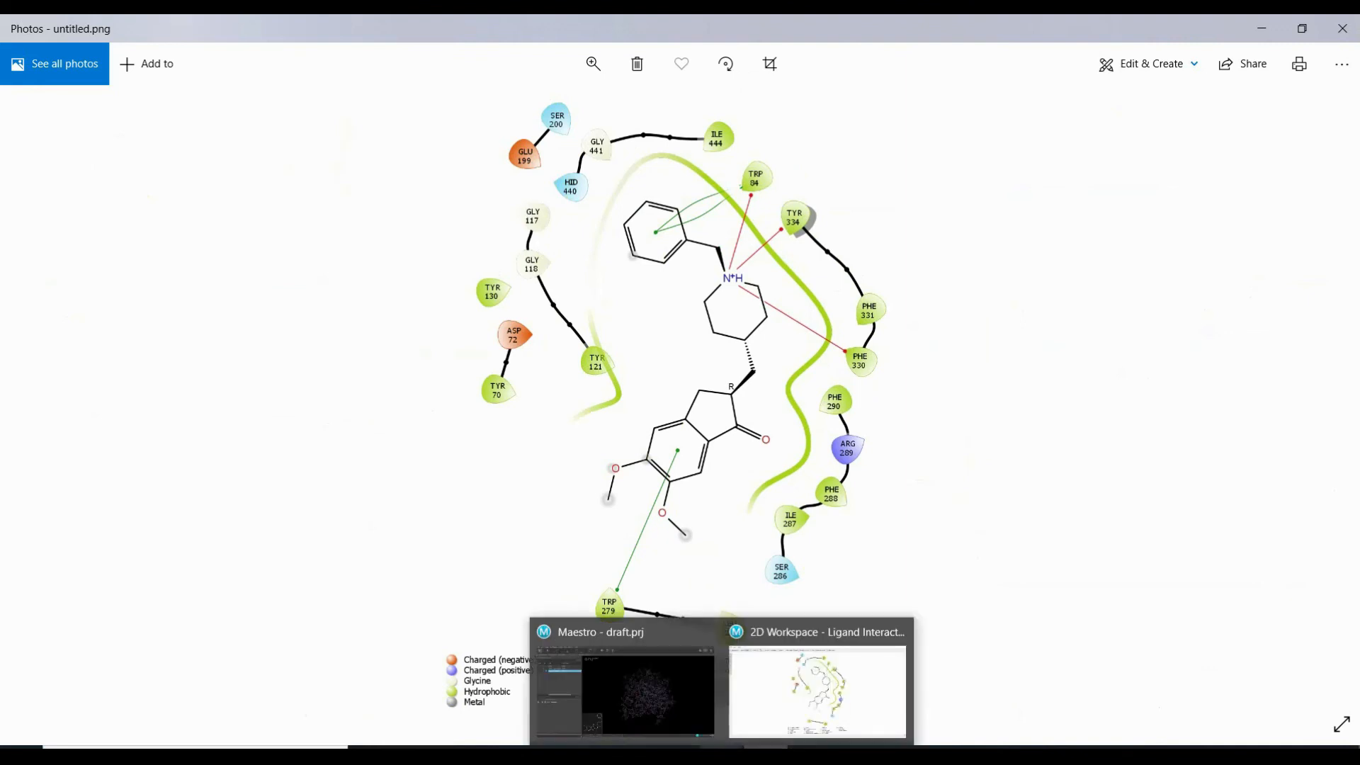
# - Zoom untitled.png to fit in Photos, then close the viewer to reveal the desktop
pyautogui.click(816, 689)
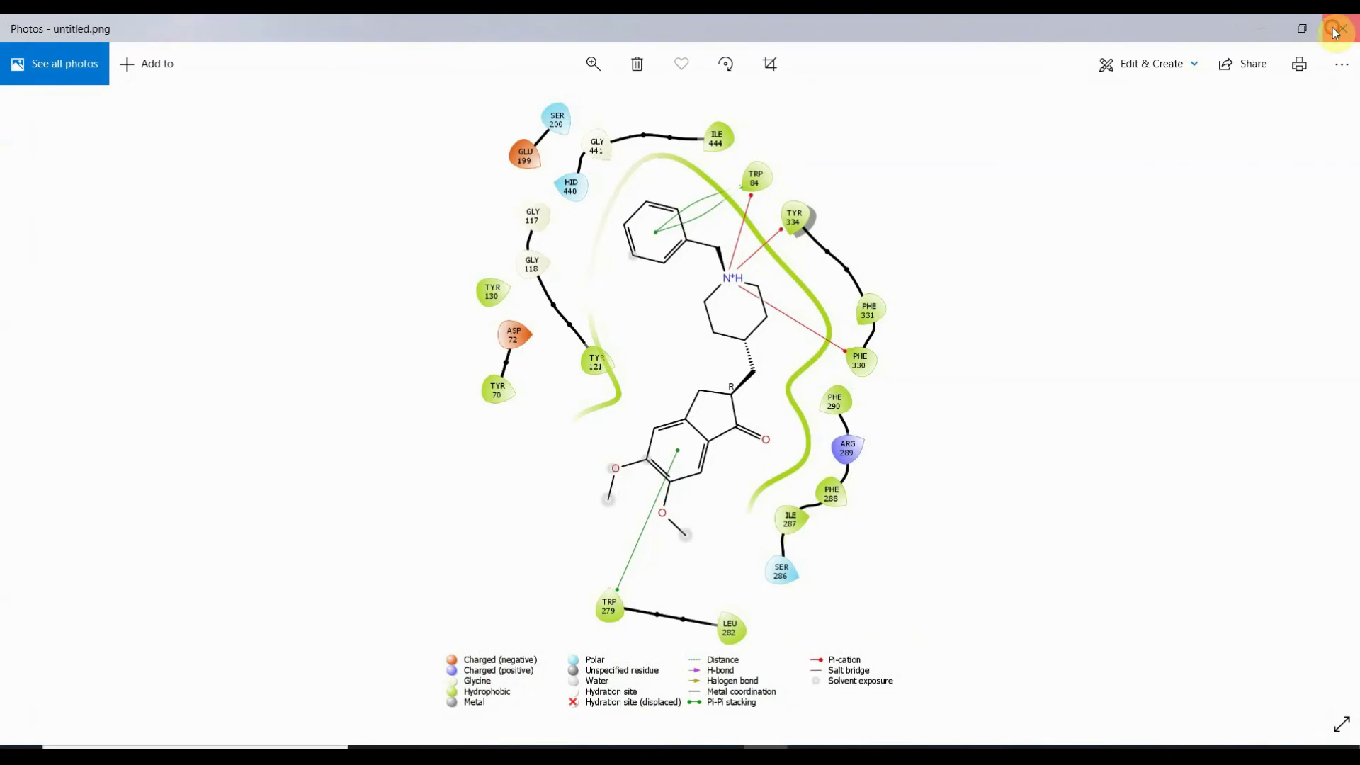
pyautogui.click(1339, 28)
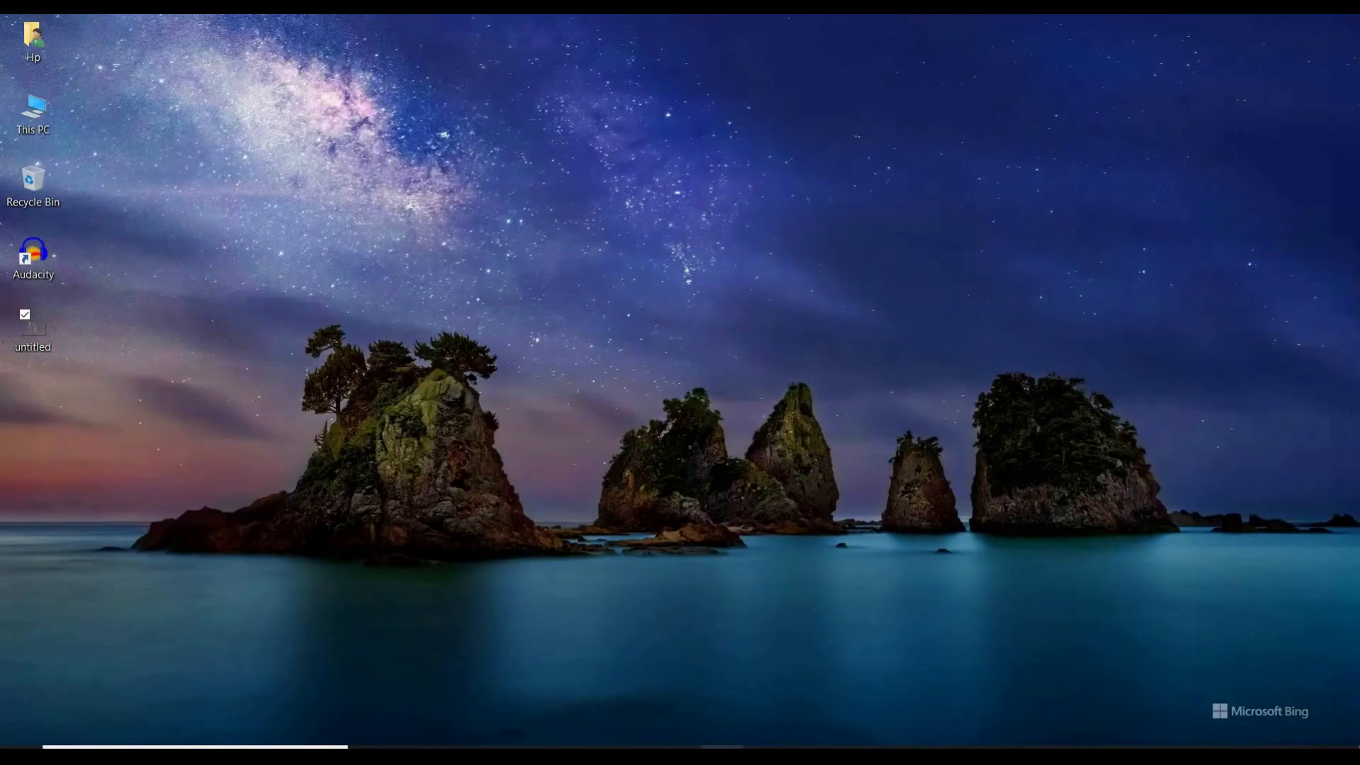